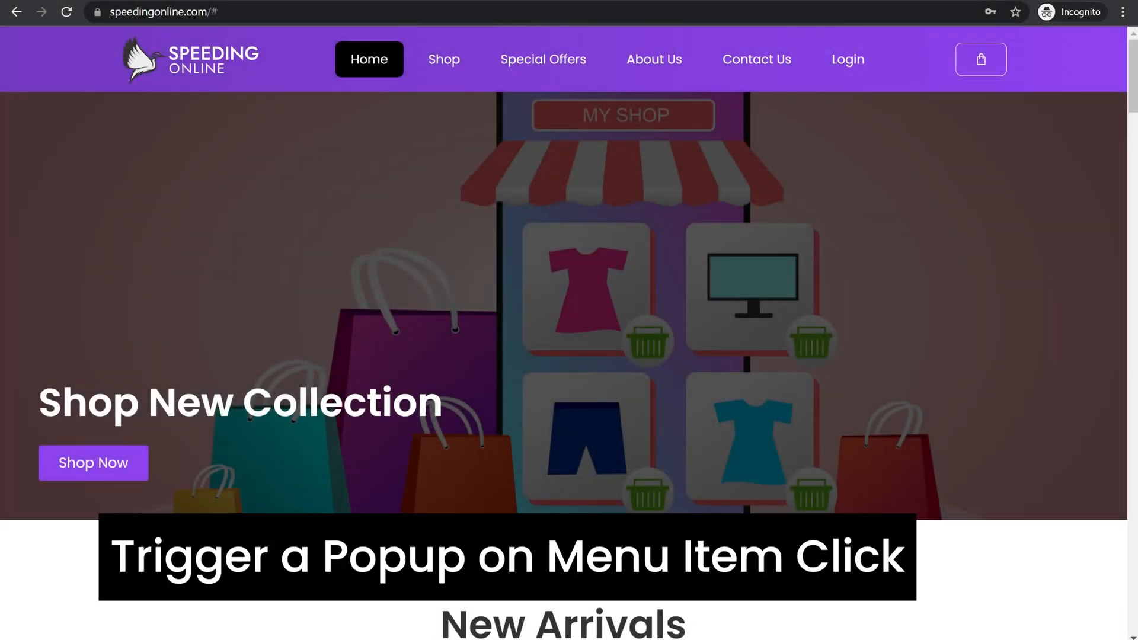
pyautogui.moveTo(598, 313)
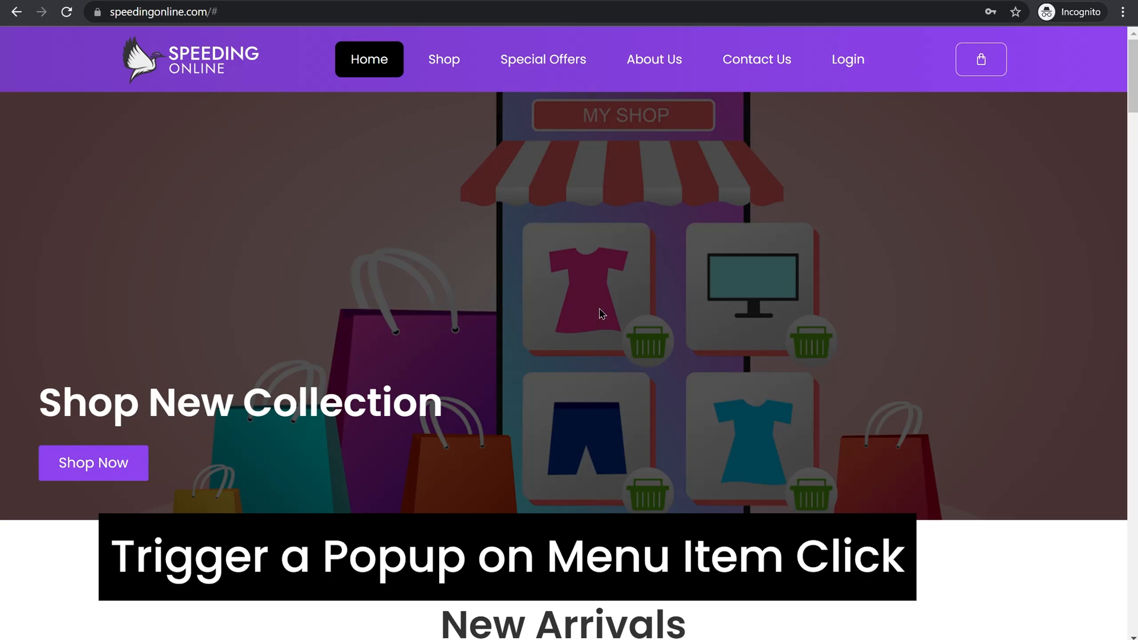
pyautogui.moveTo(772, 139)
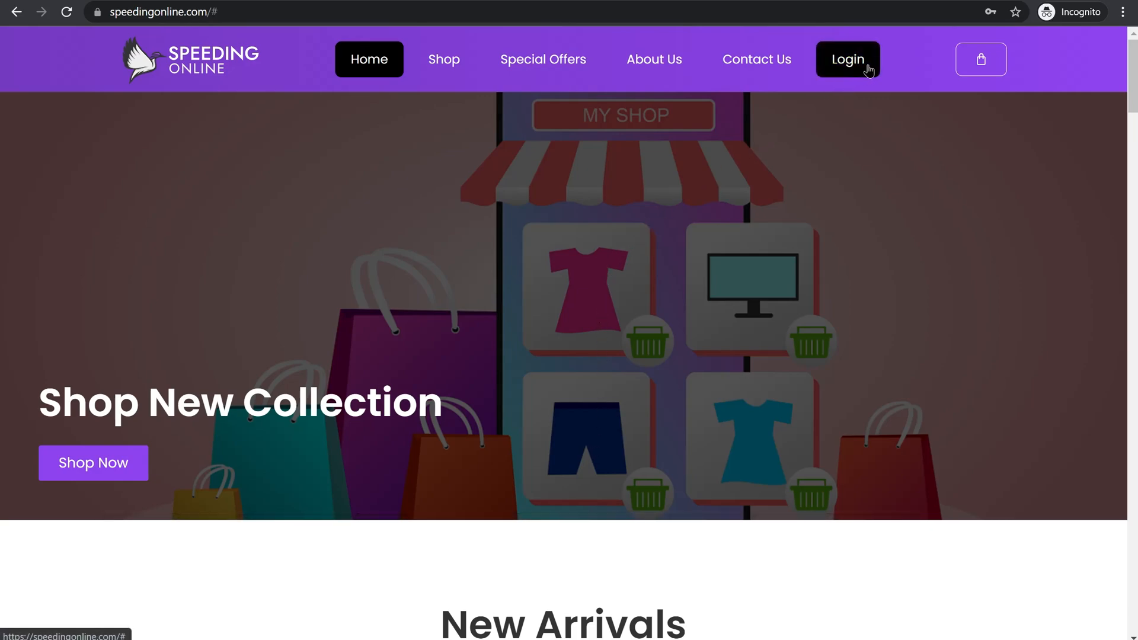
# Show the purple login popup from the live site's header Login link, then close it.
pyautogui.click(846, 59)
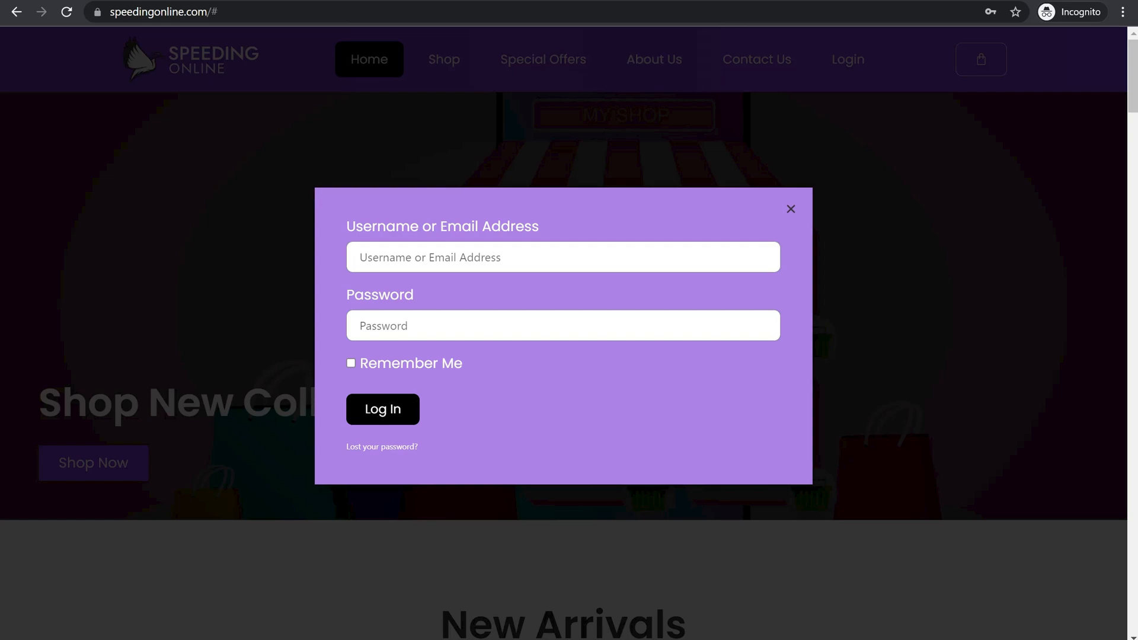
pyautogui.click(381, 408)
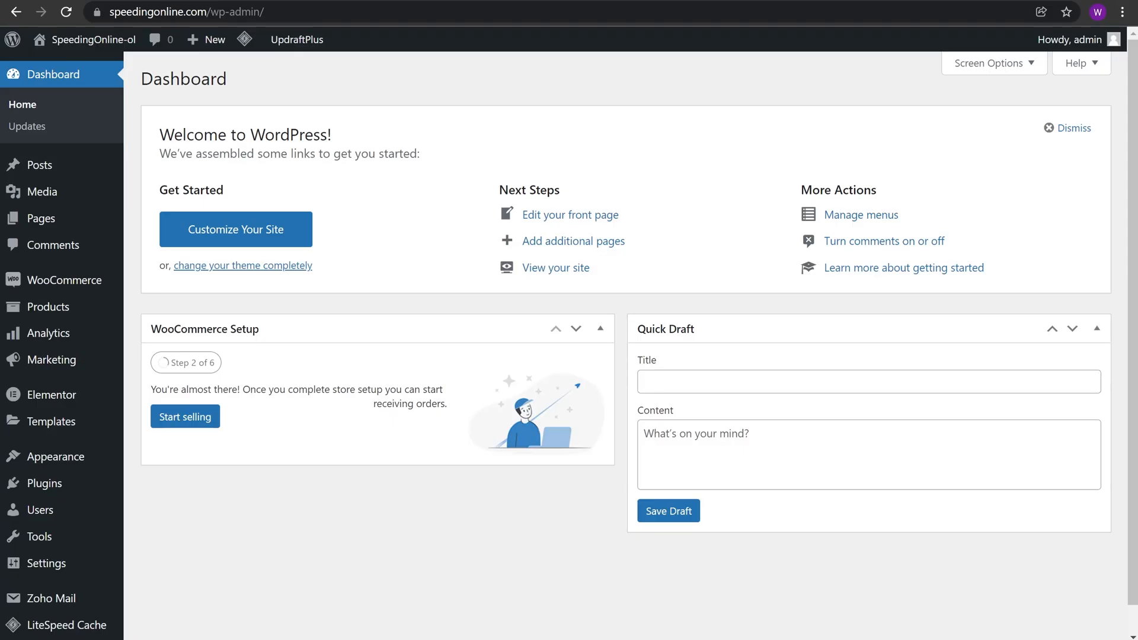
pyautogui.moveTo(204, 448)
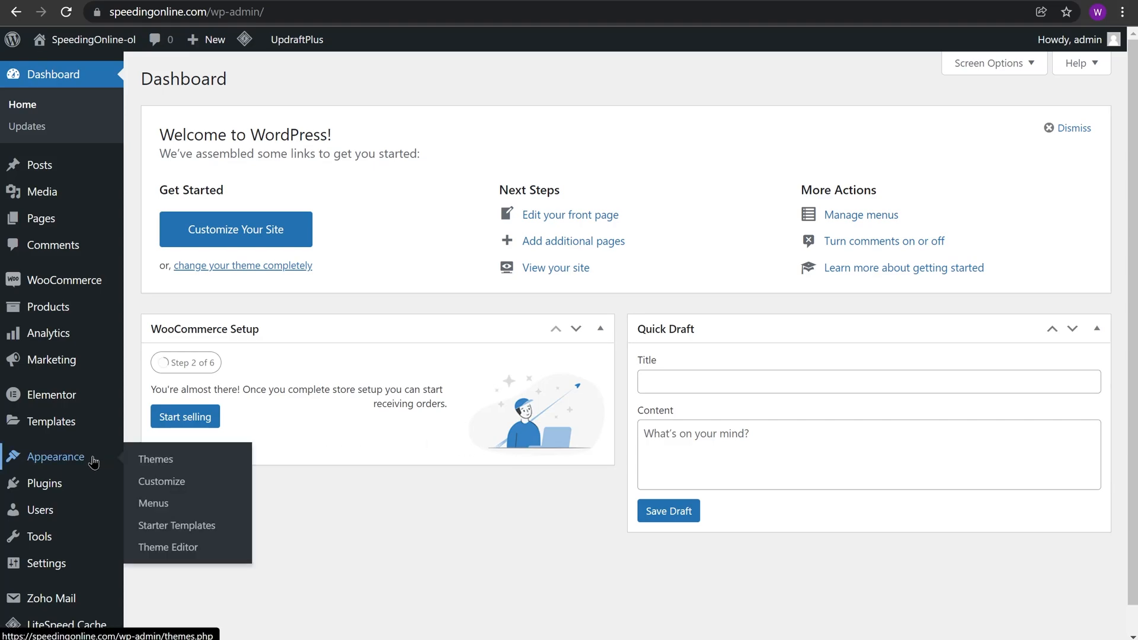
pyautogui.moveTo(153, 503)
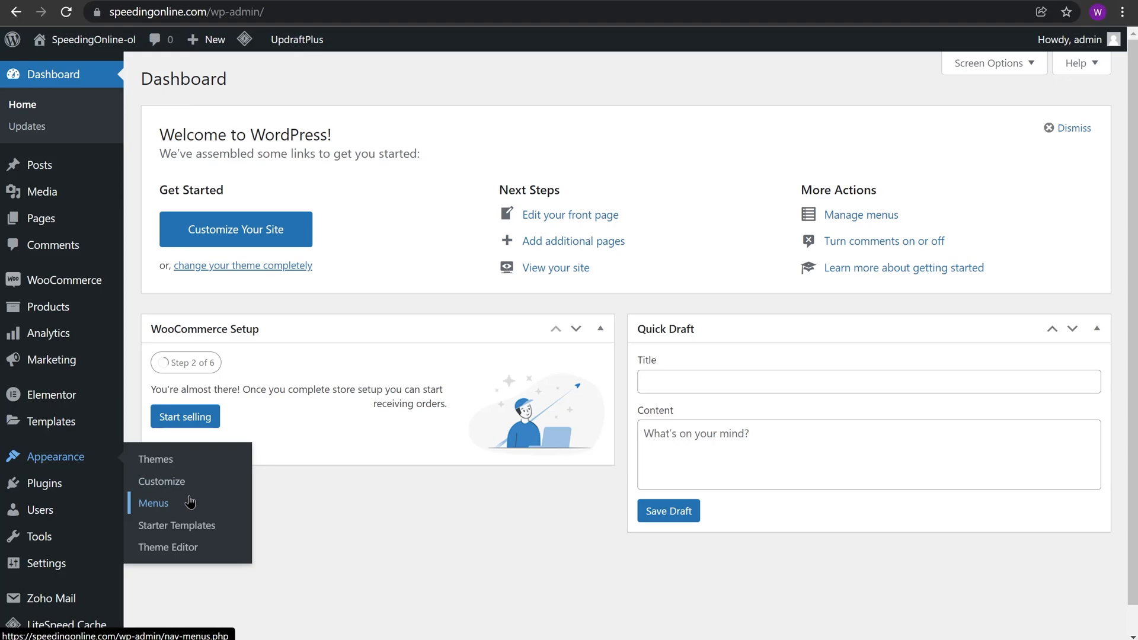
# Load Main Menu (Header) in the Appearance > Menus editor.
pyautogui.click(153, 503)
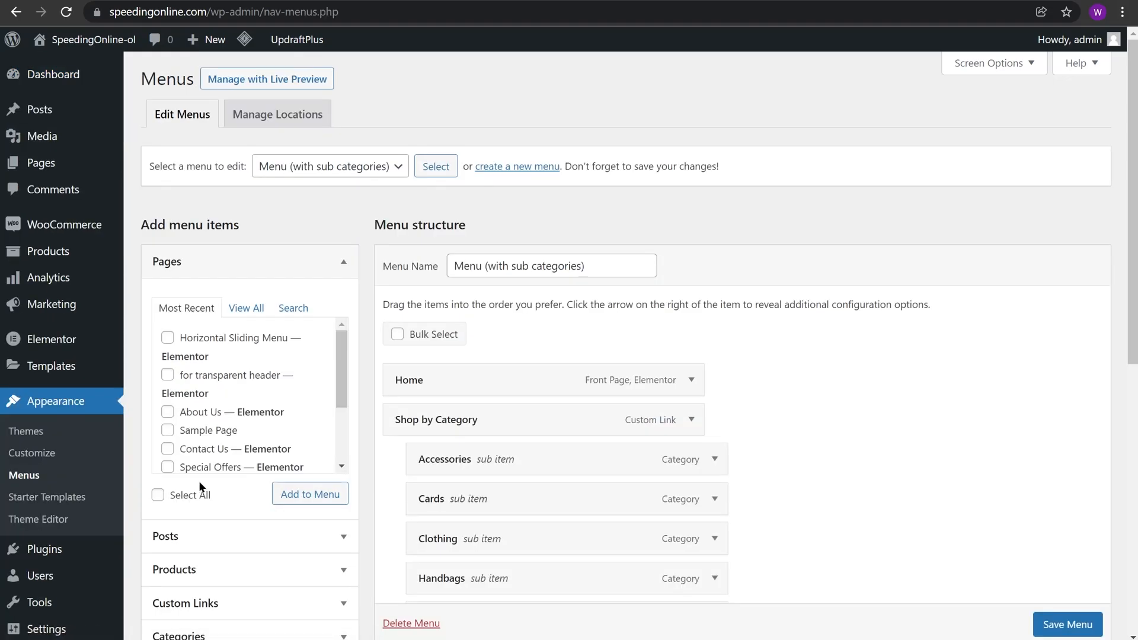
pyautogui.click(329, 165)
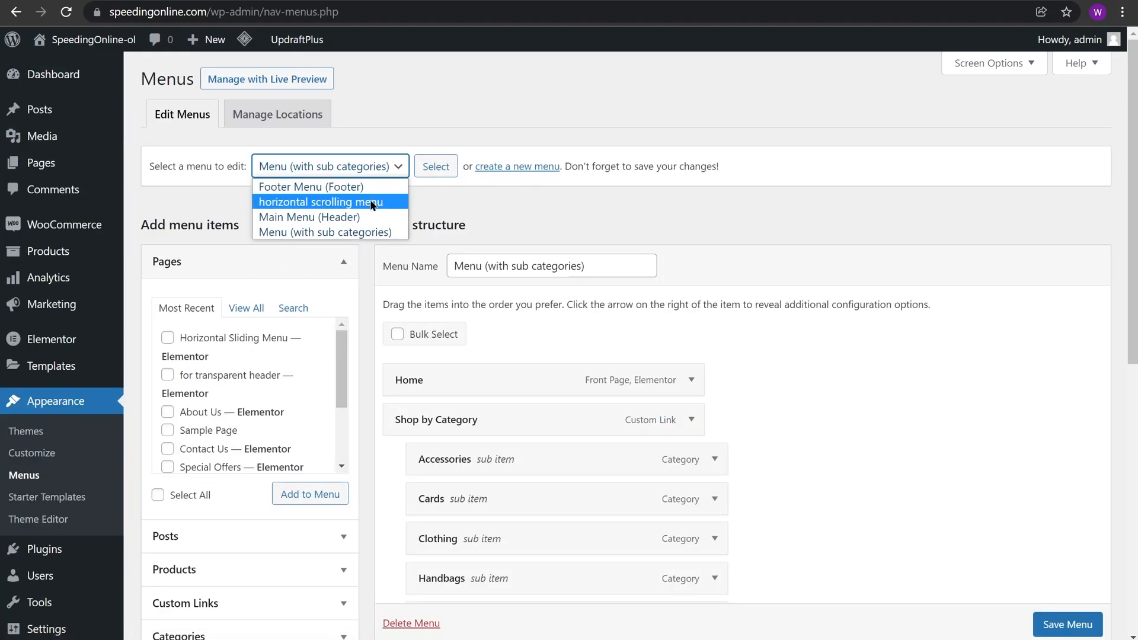
pyautogui.click(308, 217)
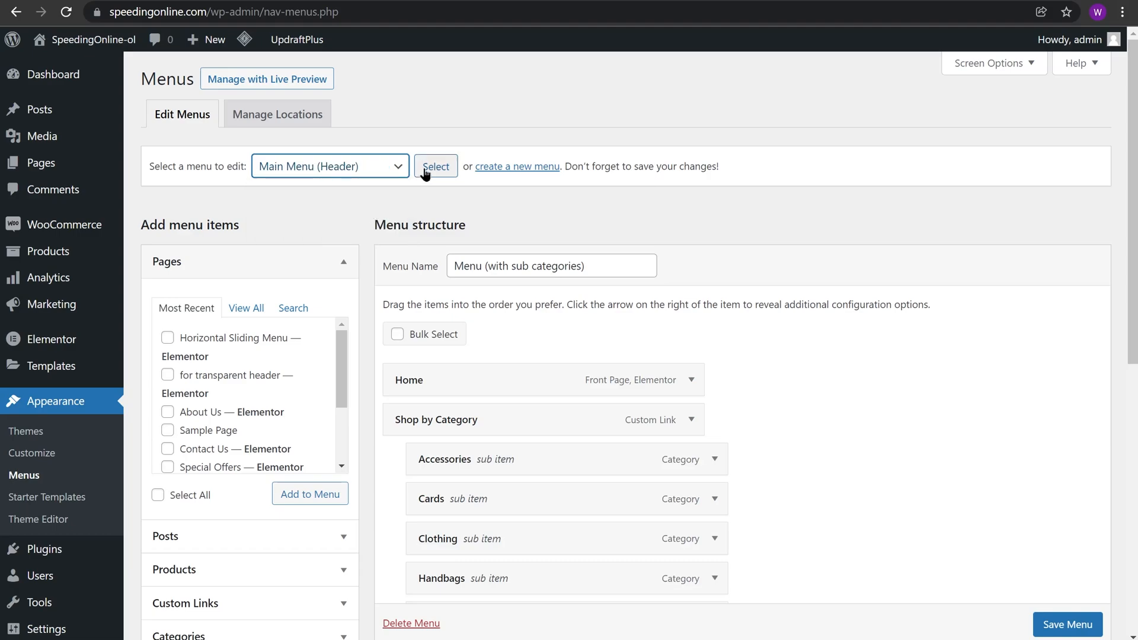
pyautogui.click(435, 165)
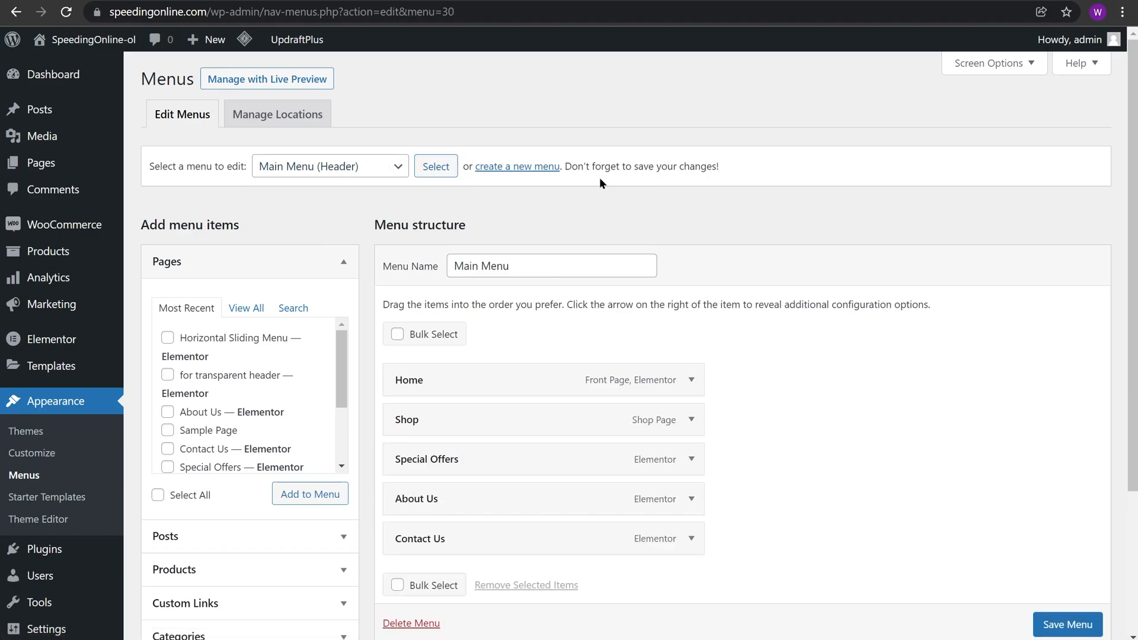
pyautogui.moveTo(1115, 161)
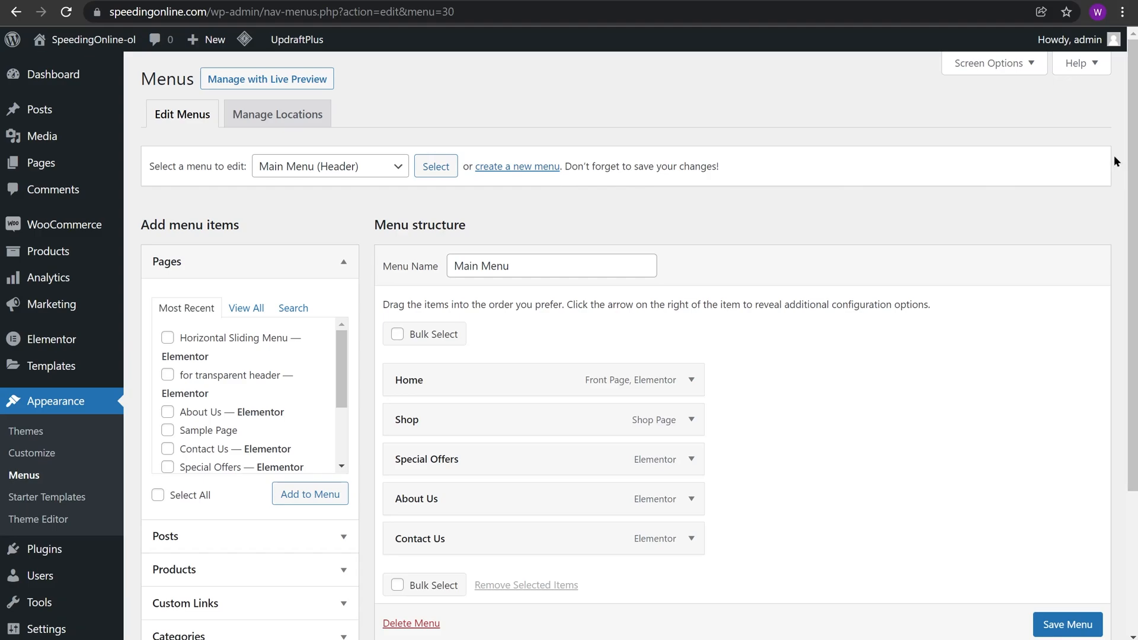
# Enable the CSS Classes menu property in Screen Options.
pyautogui.click(989, 64)
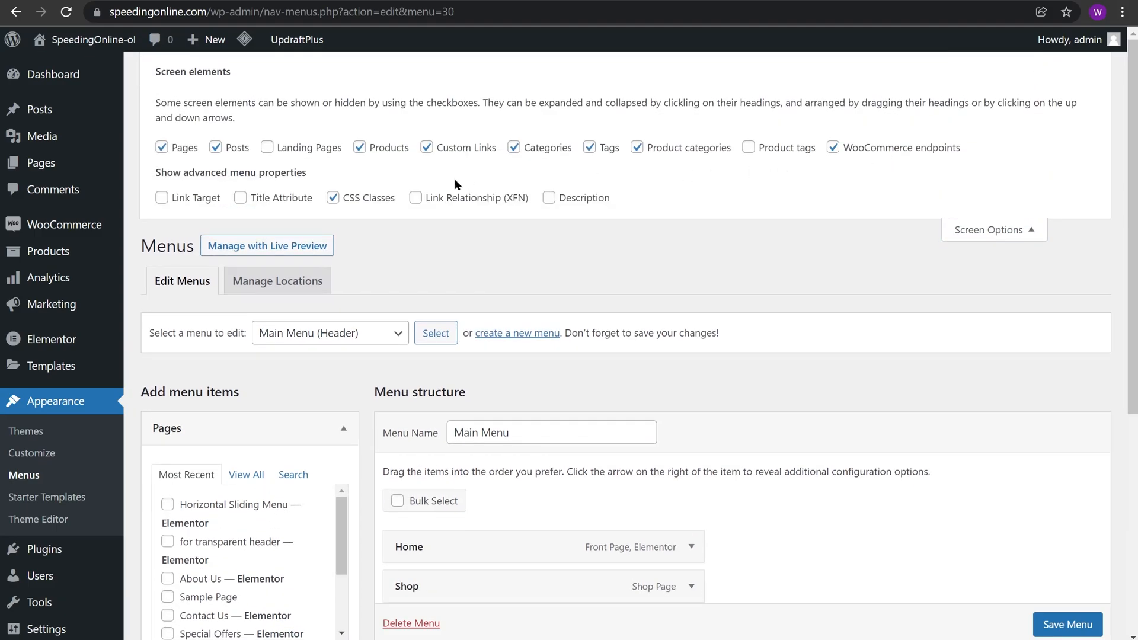
pyautogui.click(333, 198)
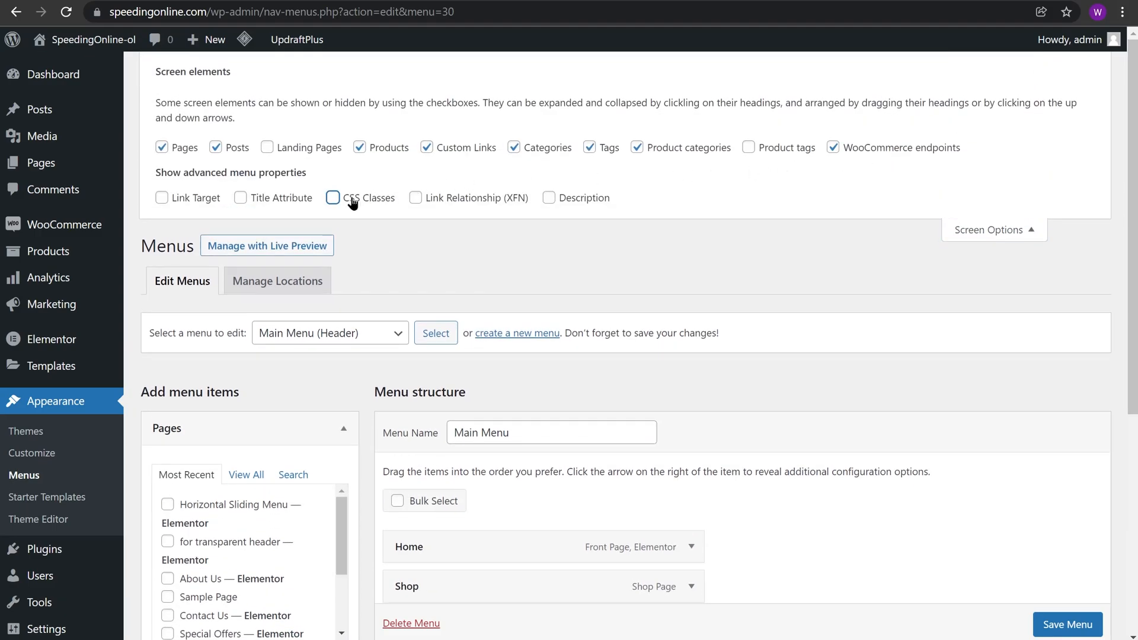
pyautogui.click(333, 197)
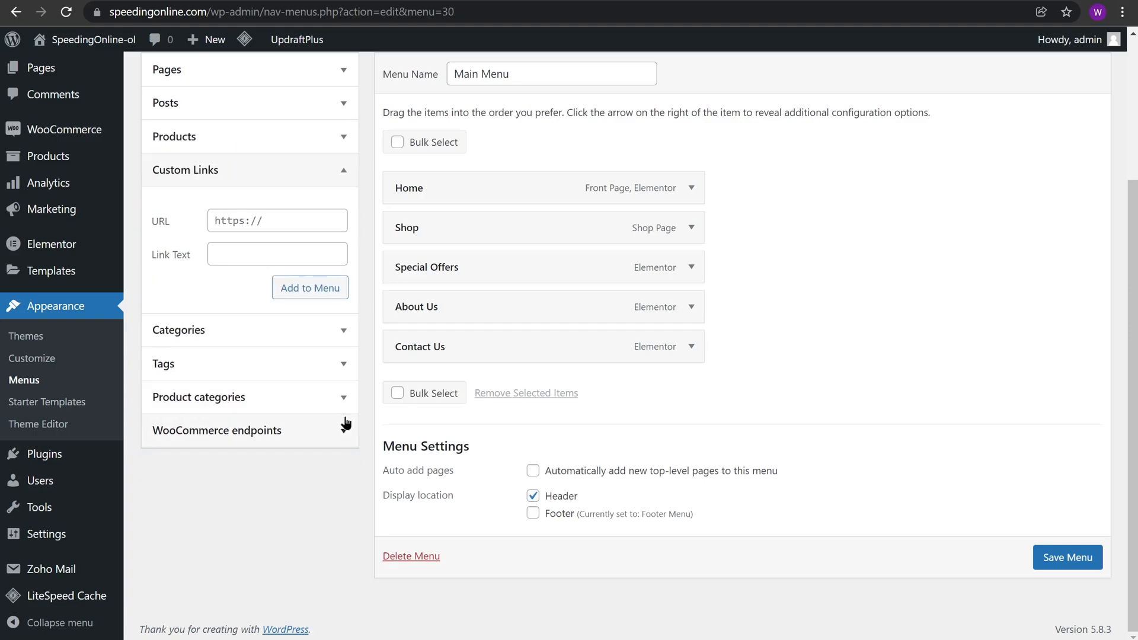
# Add a custom link with URL # and text 'Login' to the menu.
pyautogui.click(276, 220)
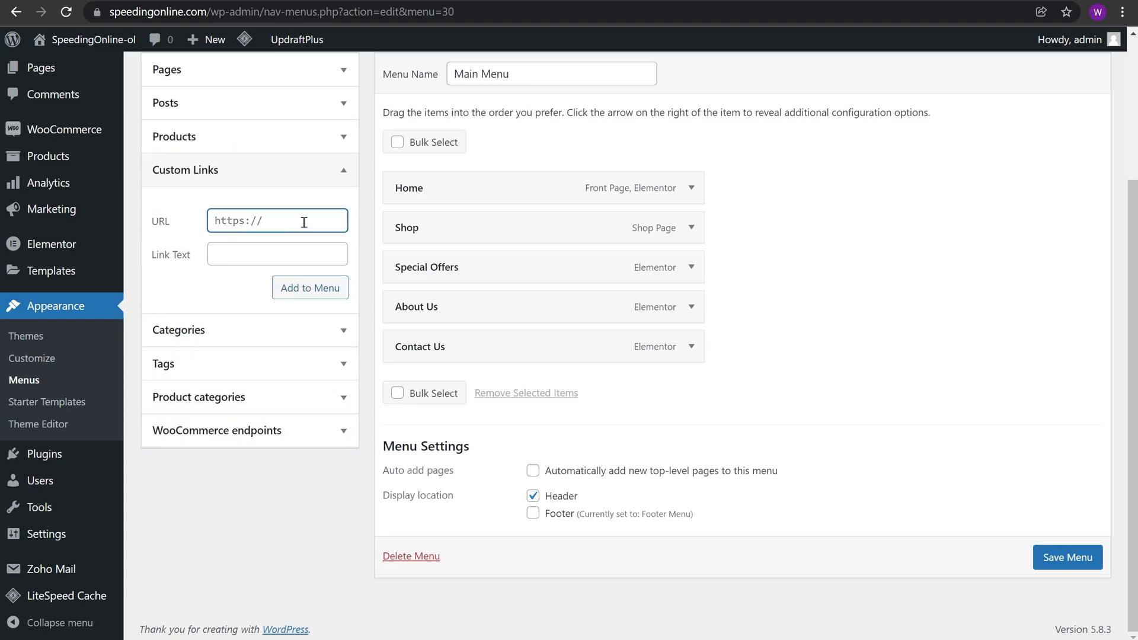
pyautogui.write('#')
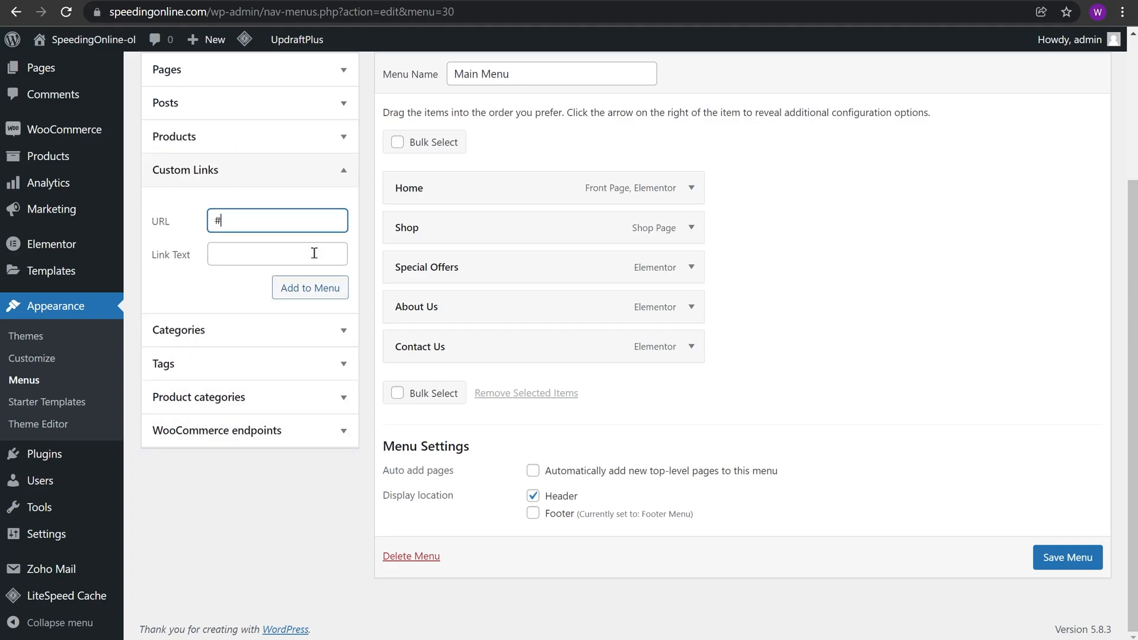
pyautogui.click(278, 254)
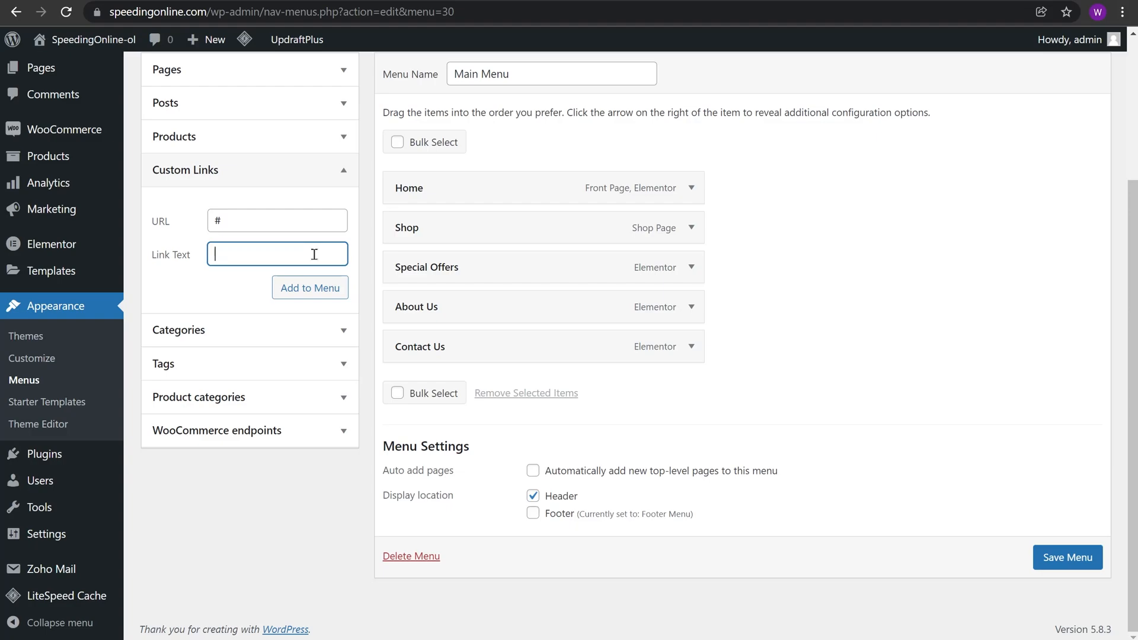
pyautogui.write('Login')
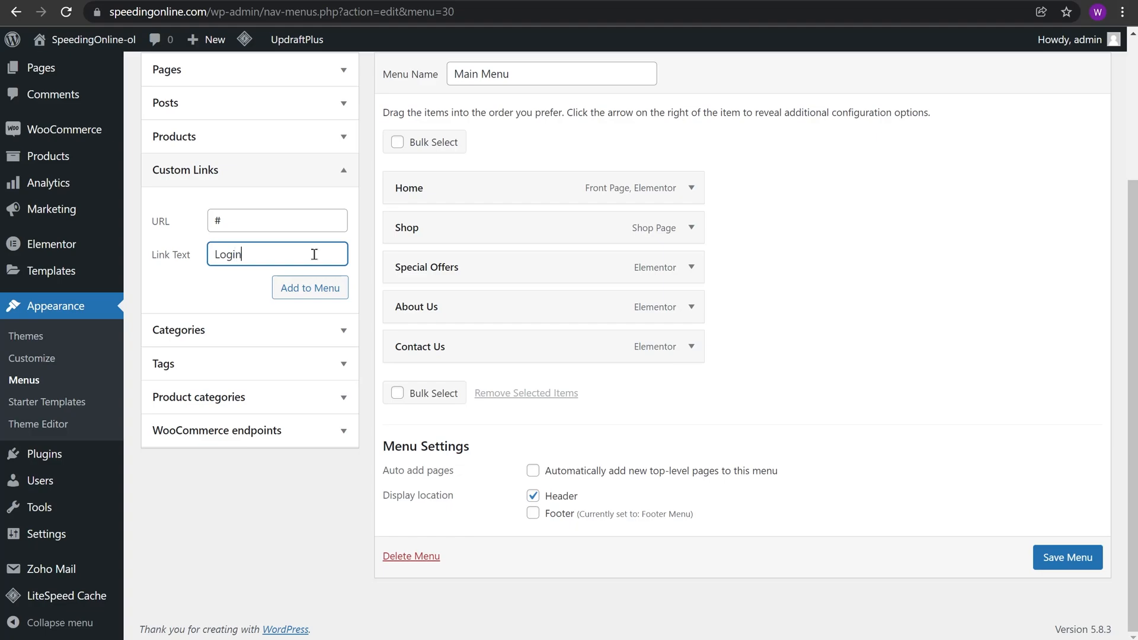
pyautogui.click(309, 288)
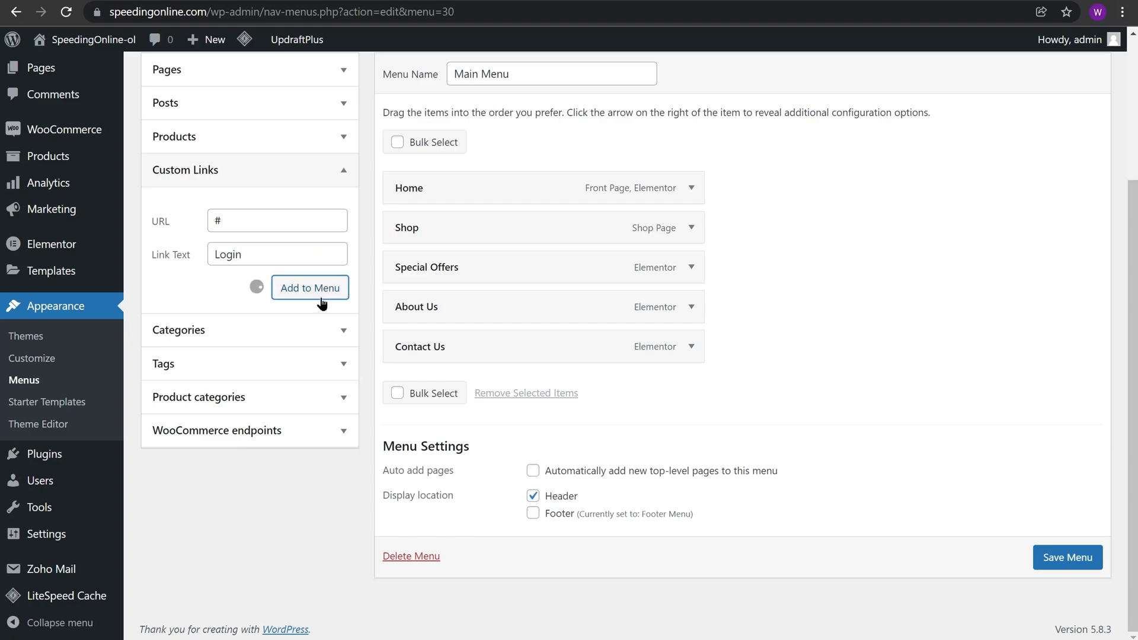
pyautogui.click(309, 288)
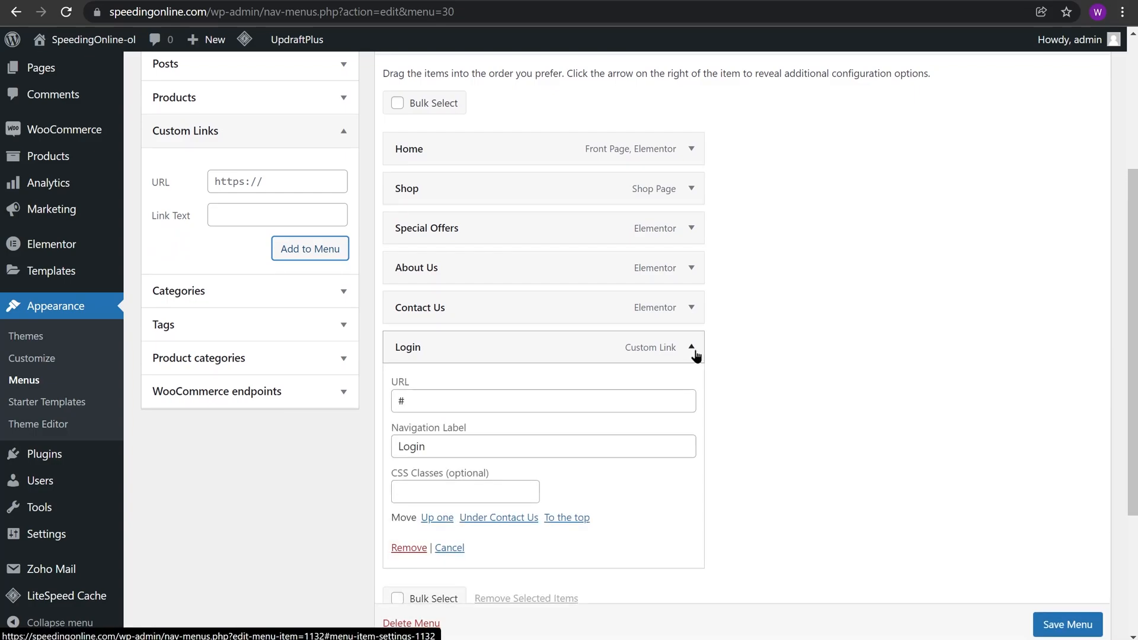
pyautogui.moveTo(766, 355)
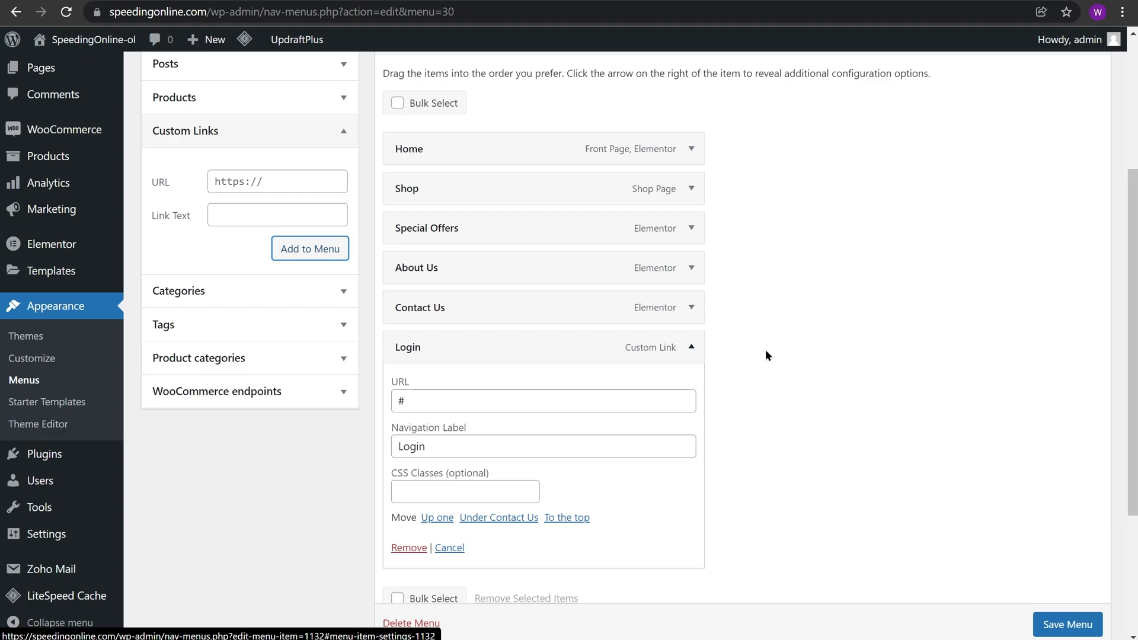
# Enter 'login-popup' as the Login item's CSS class and save the Main Menu.
pyautogui.scroll(-3)
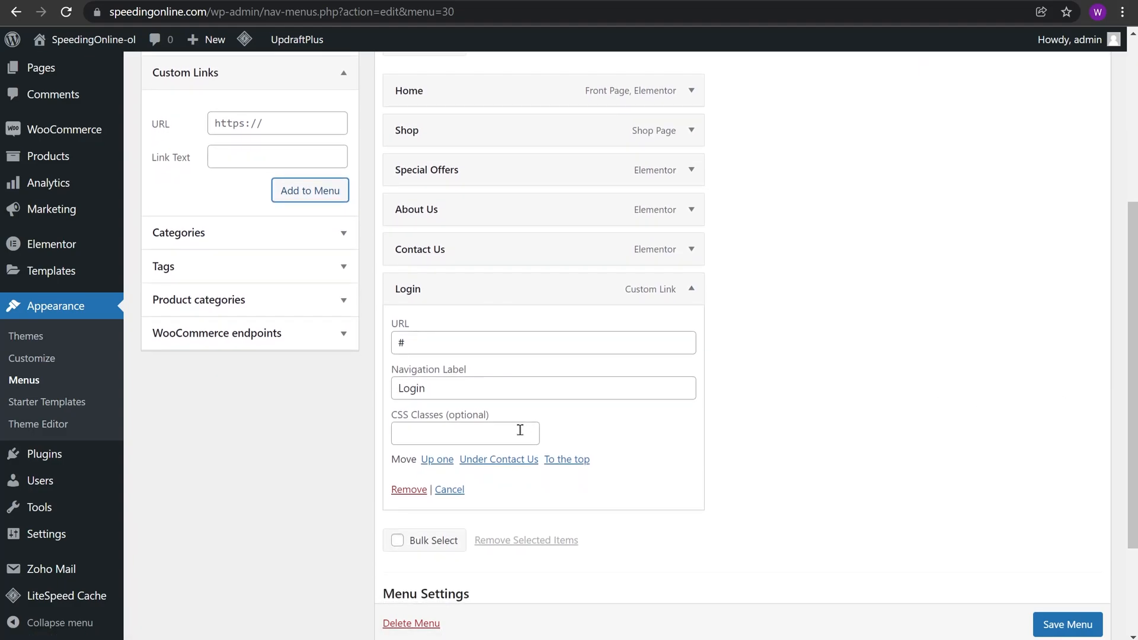
pyautogui.click(465, 433)
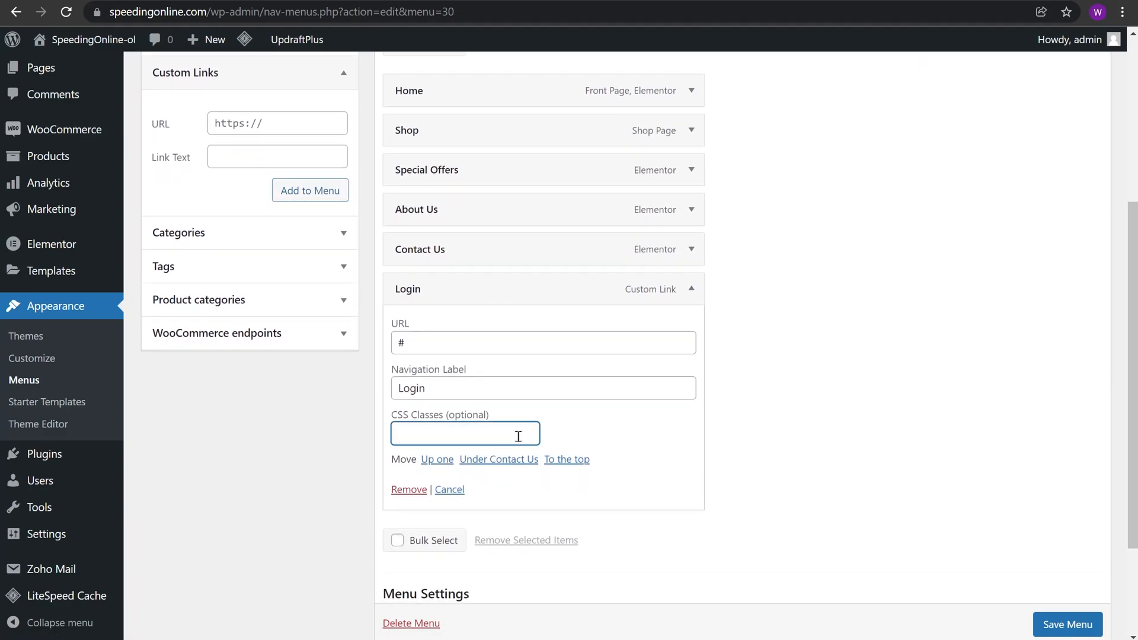
pyautogui.write('login-pop')
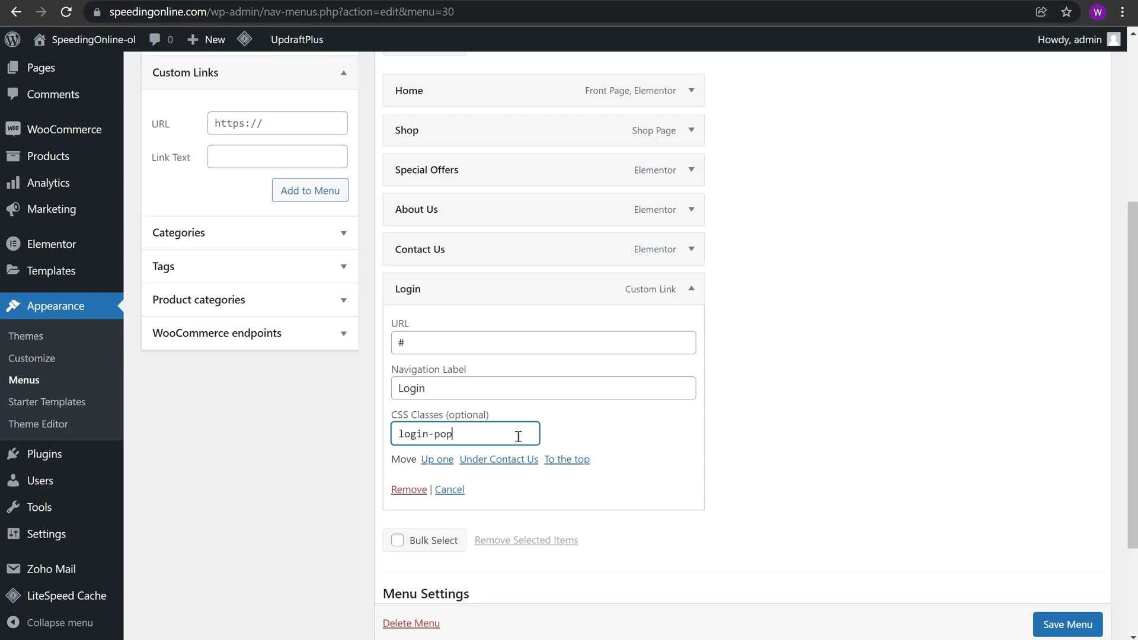
pyautogui.write('up')
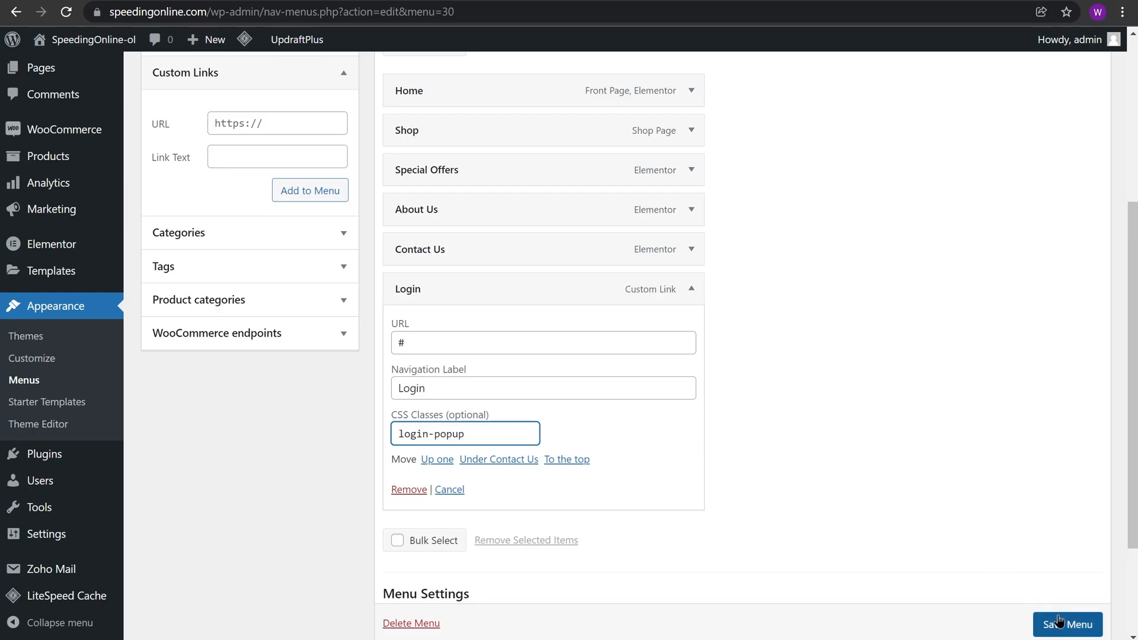
pyautogui.click(1068, 624)
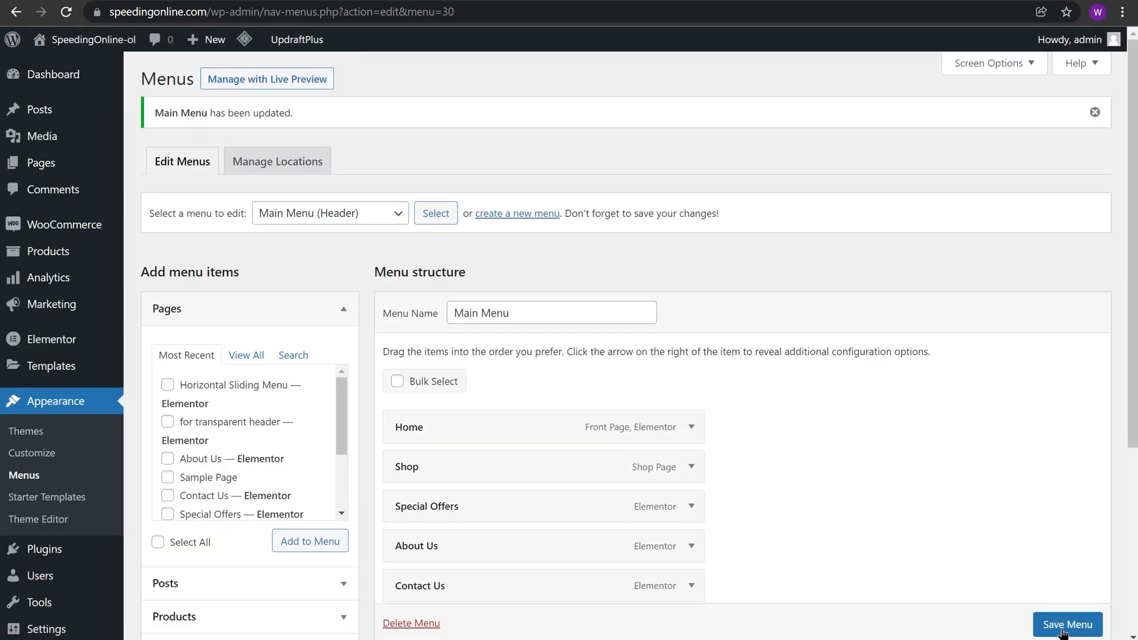
# Go to Templates > Popups in the admin sidebar.
pyautogui.scroll(-3)
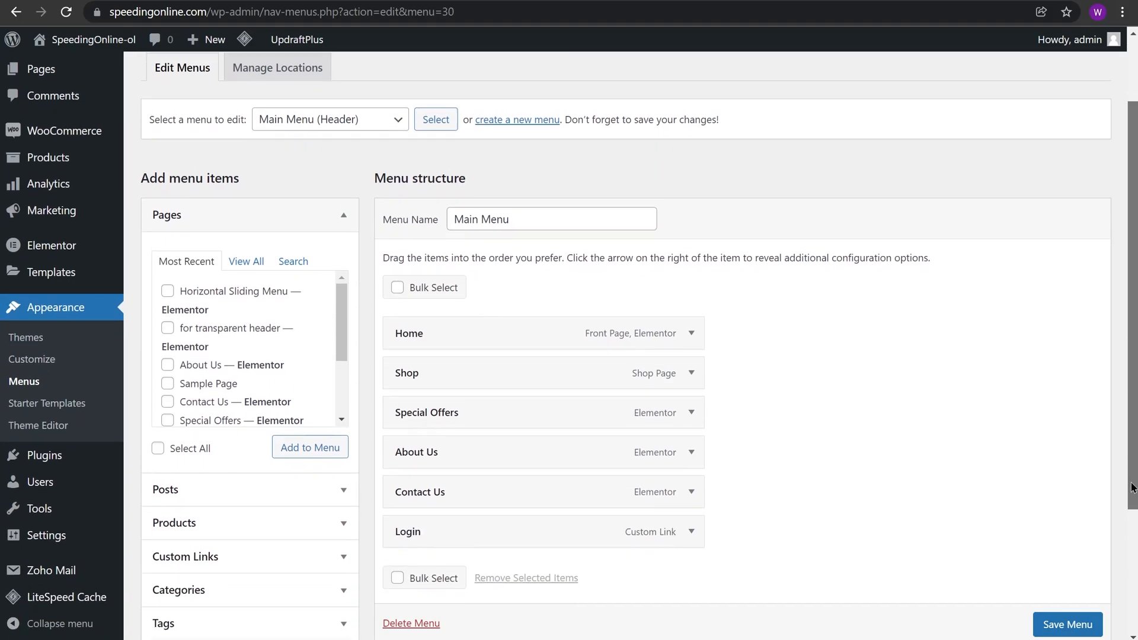
pyautogui.scroll(-3)
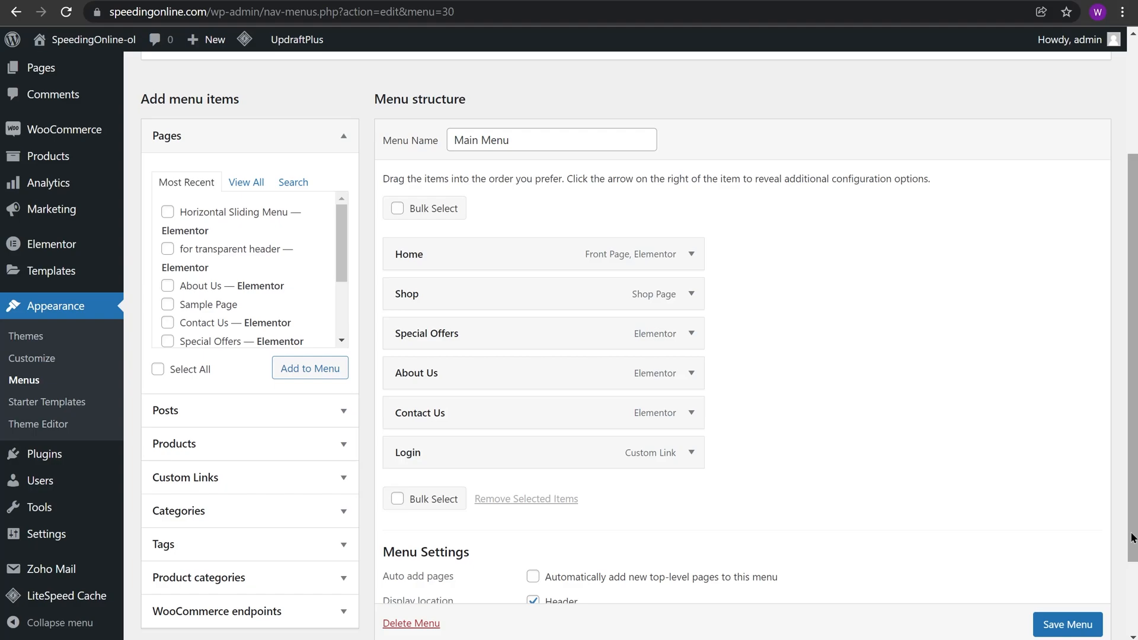
pyautogui.moveTo(837, 447)
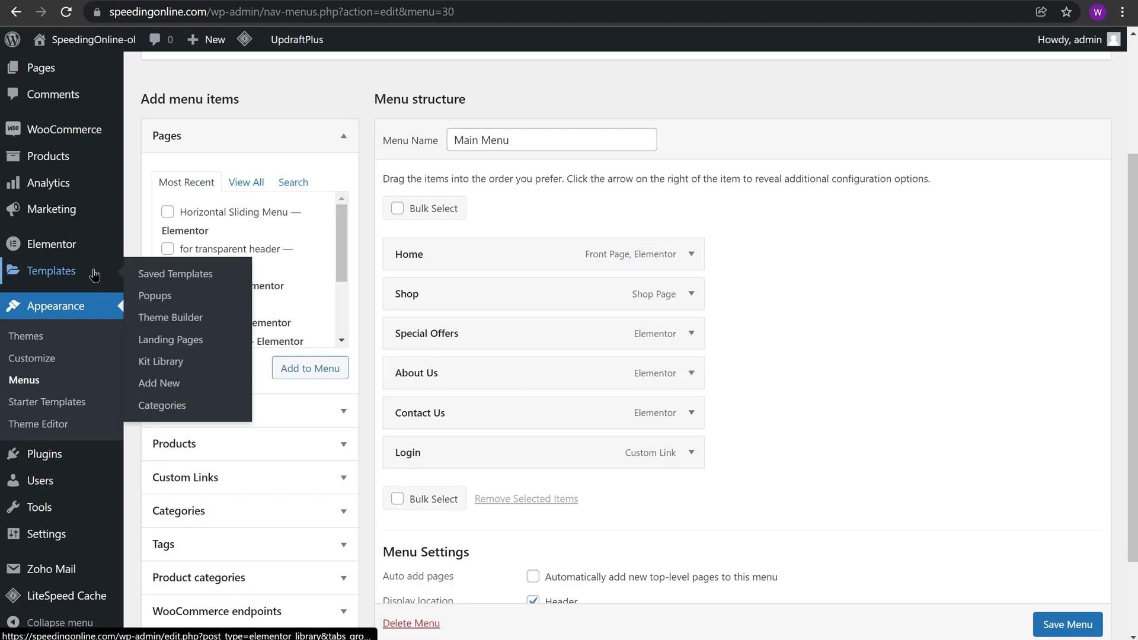
pyautogui.moveTo(155, 295)
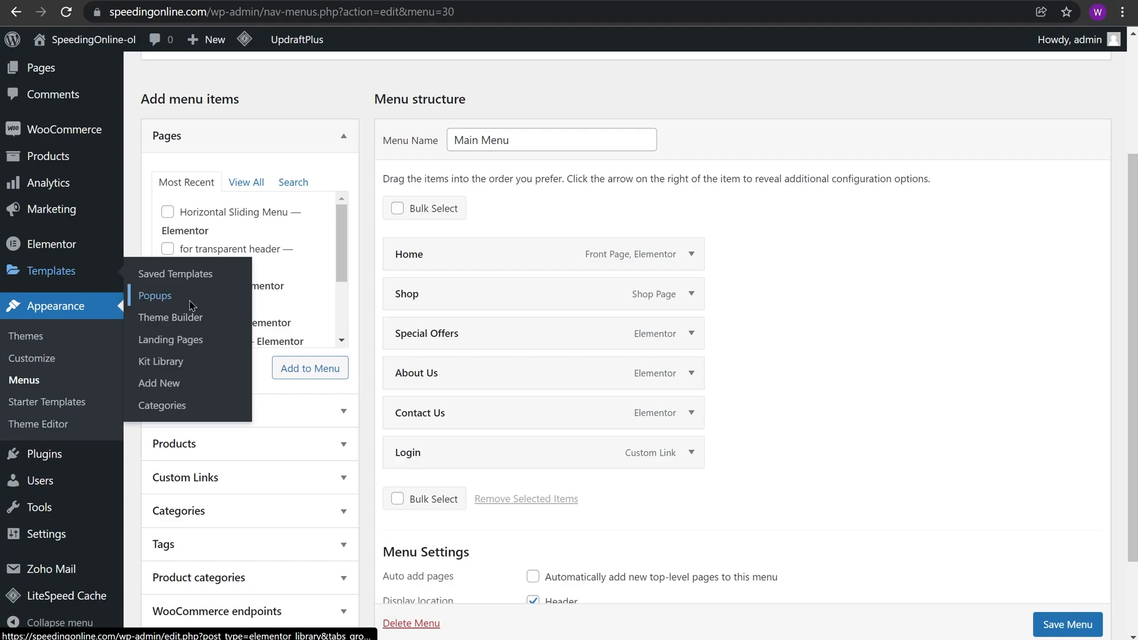
pyautogui.click(154, 295)
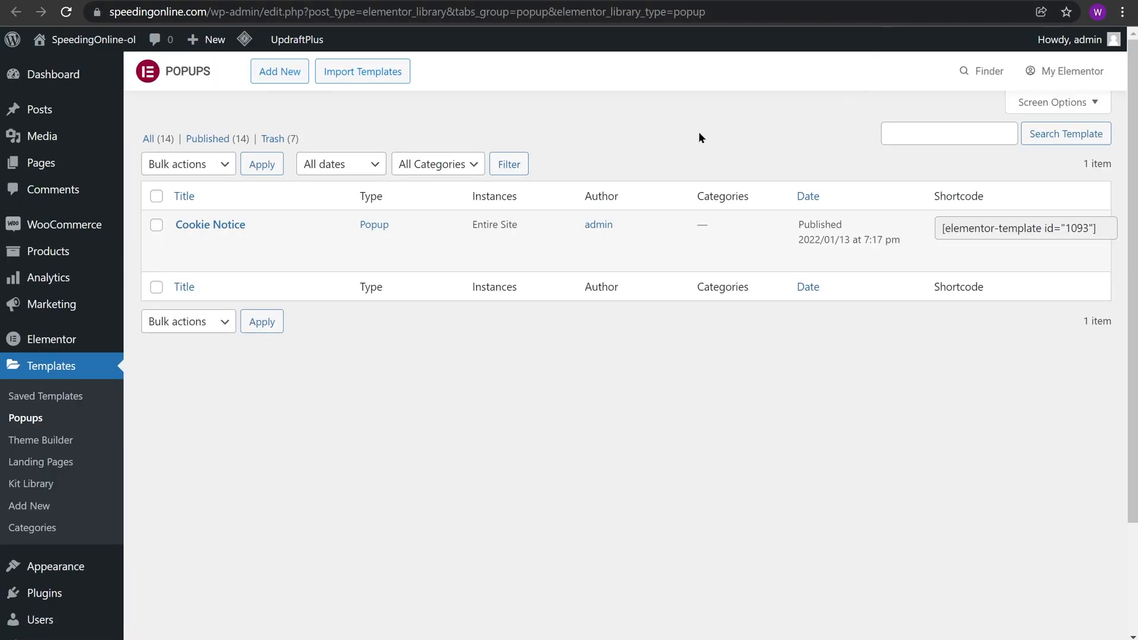
# Add a new Popup template named 'Login-popup' and create it.
pyautogui.click(279, 72)
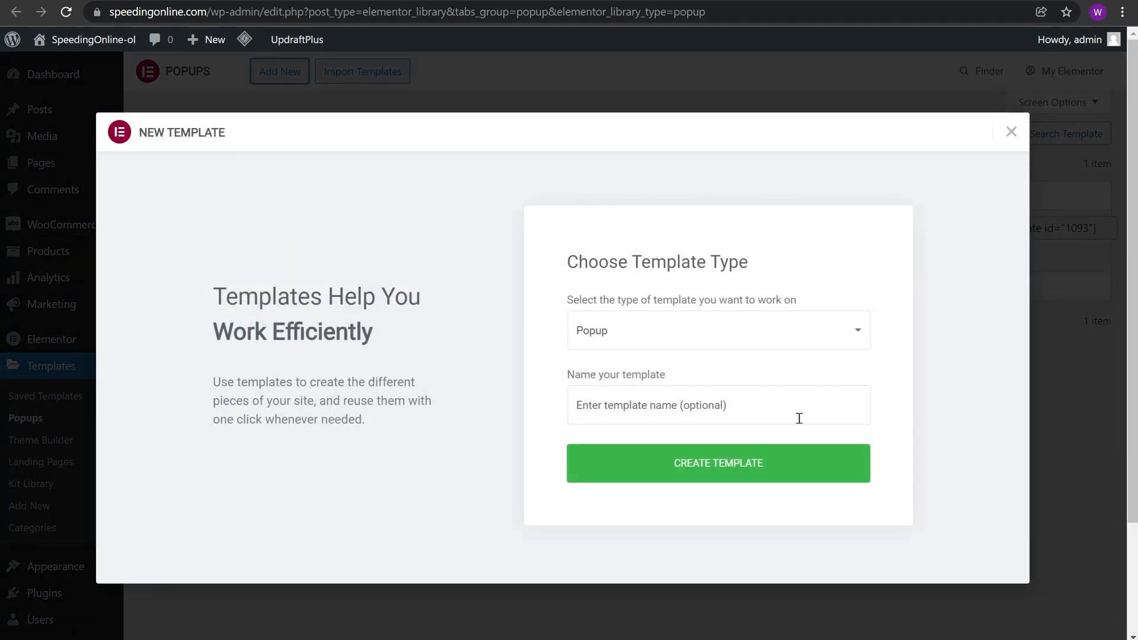
pyautogui.write('Login-popup')
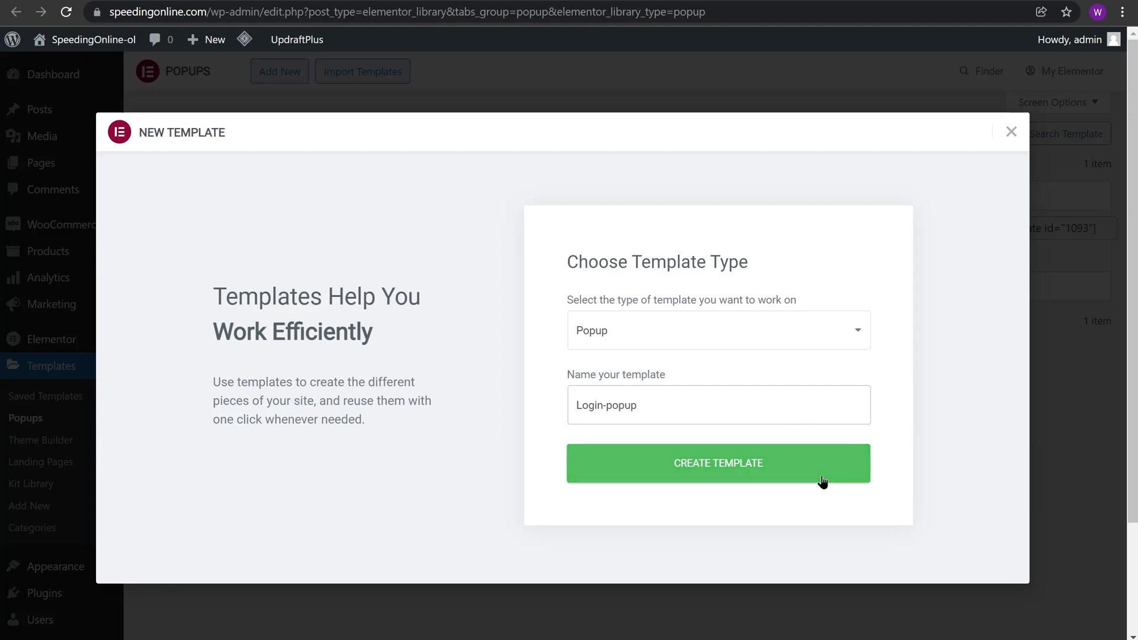
pyautogui.click(717, 463)
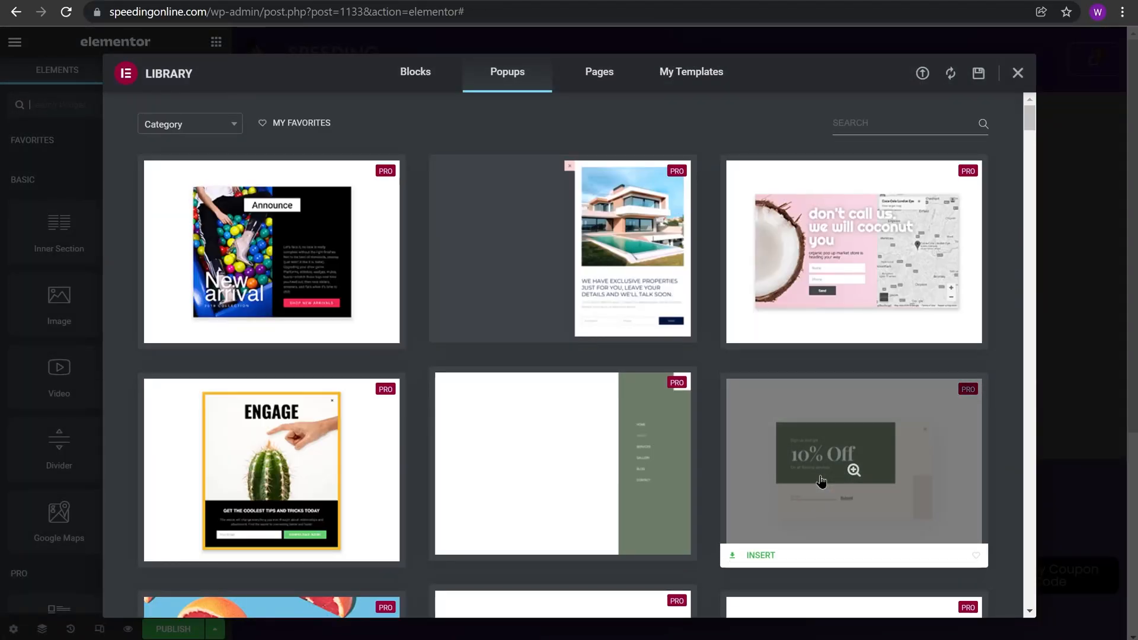
pyautogui.moveTo(944, 261)
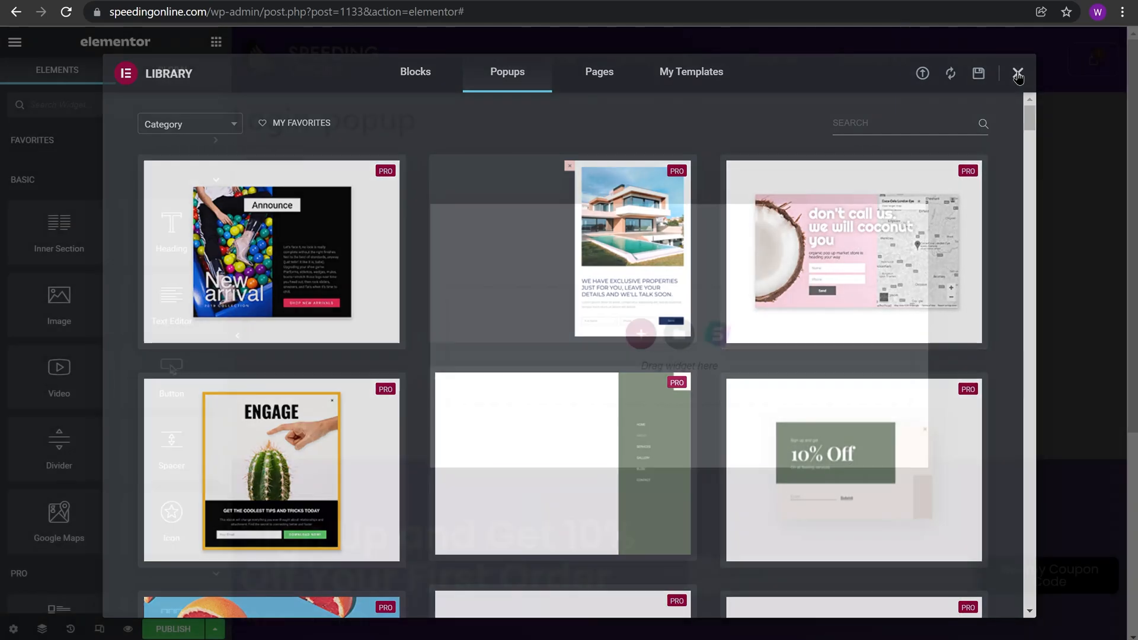
# Close the template library and show the Login-popup's settings panel.
pyautogui.click(1018, 74)
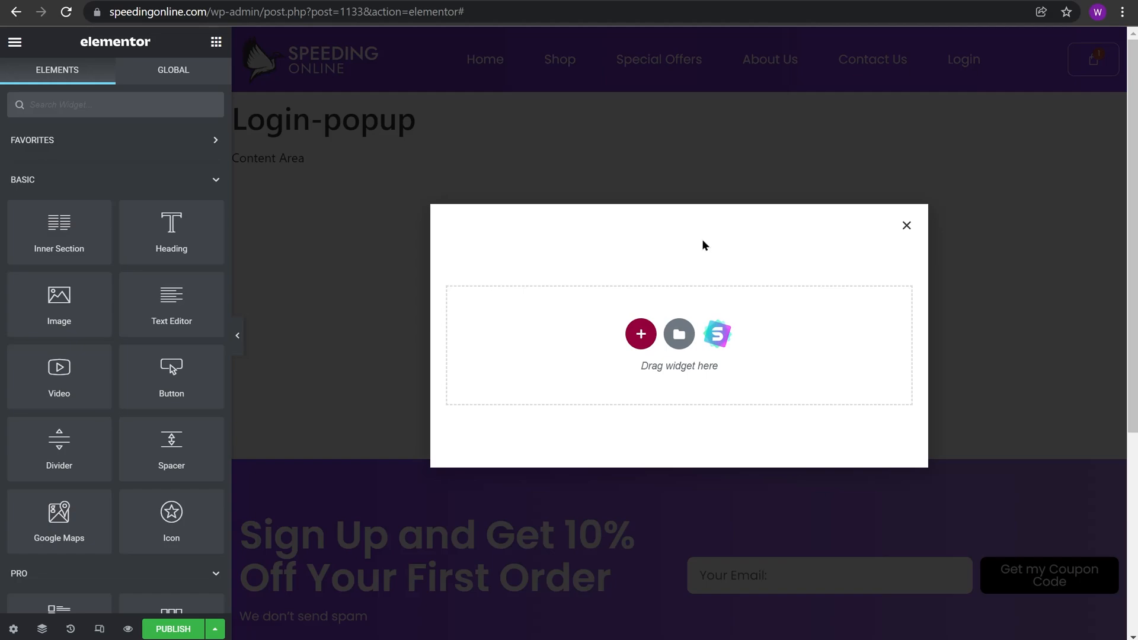
pyautogui.moveTo(666, 249)
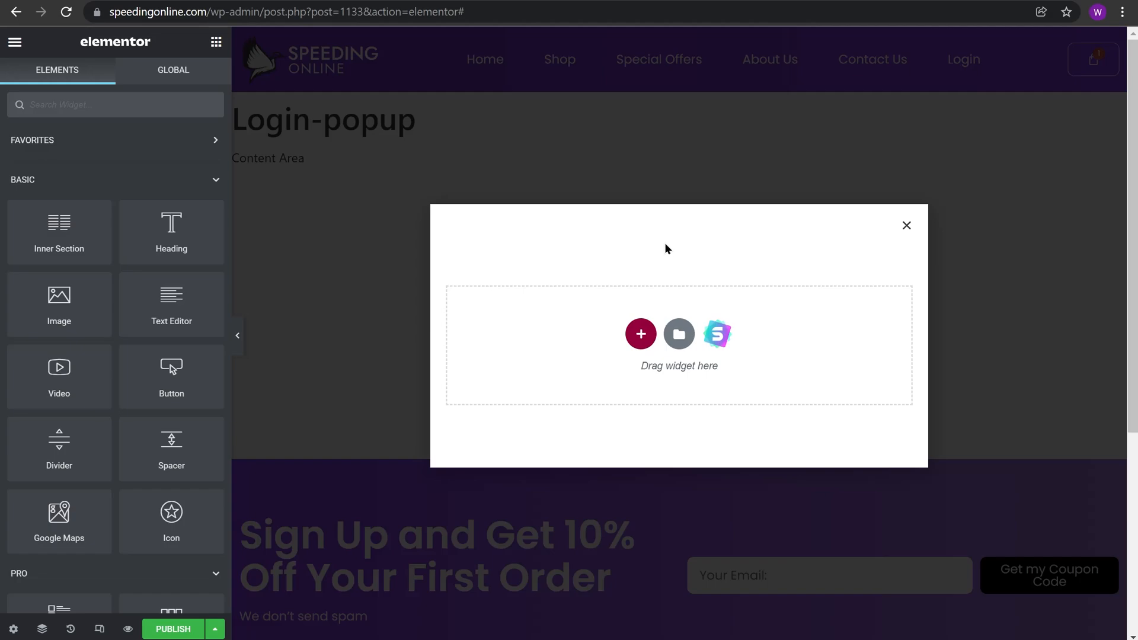
pyautogui.moveTo(12, 628)
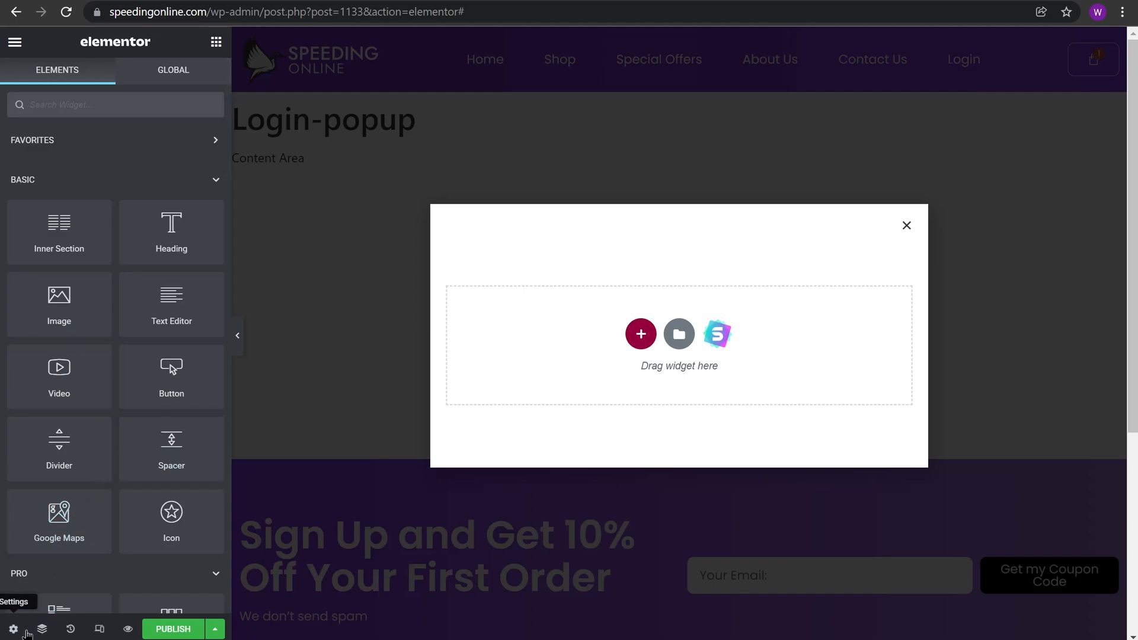
pyautogui.click(12, 628)
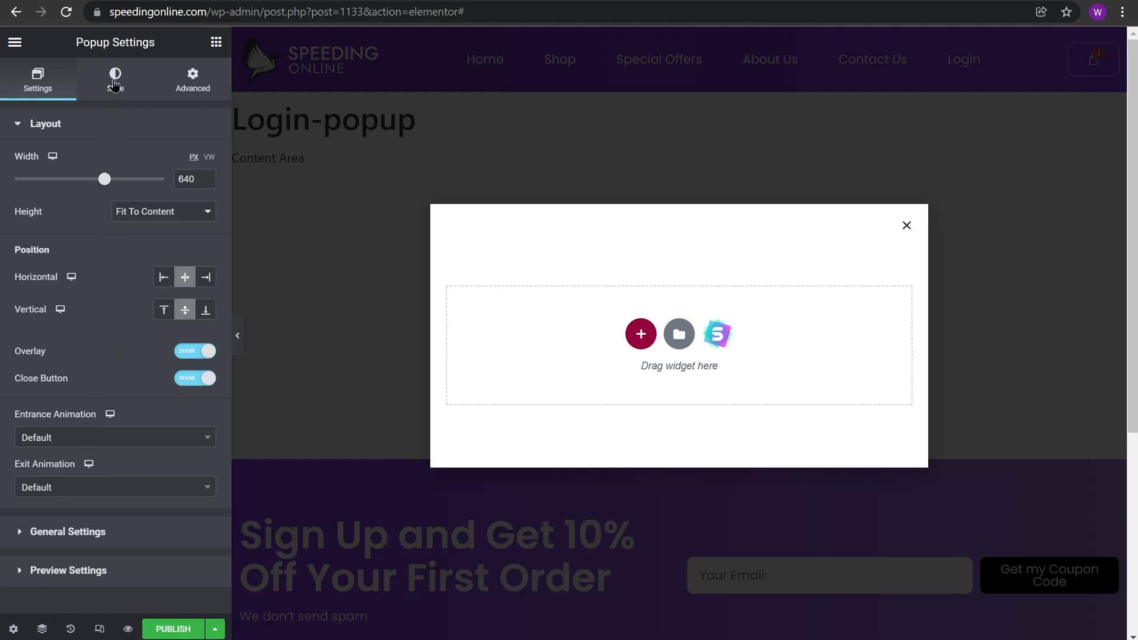
# Set the popup's Style background to Classic with a purple colour.
pyautogui.click(114, 79)
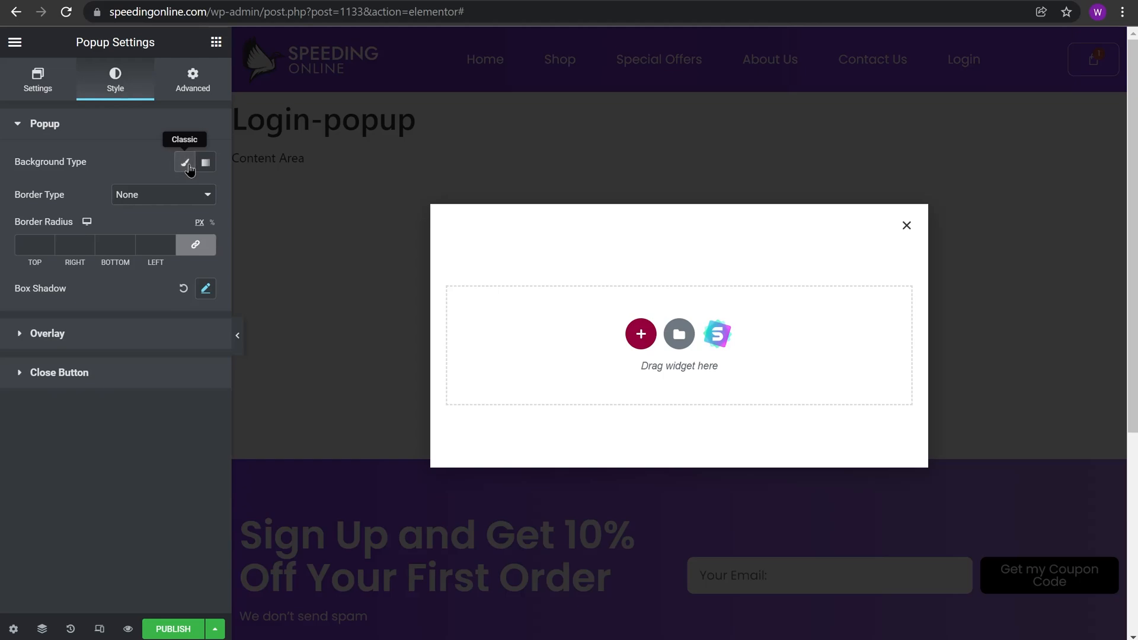
pyautogui.click(185, 162)
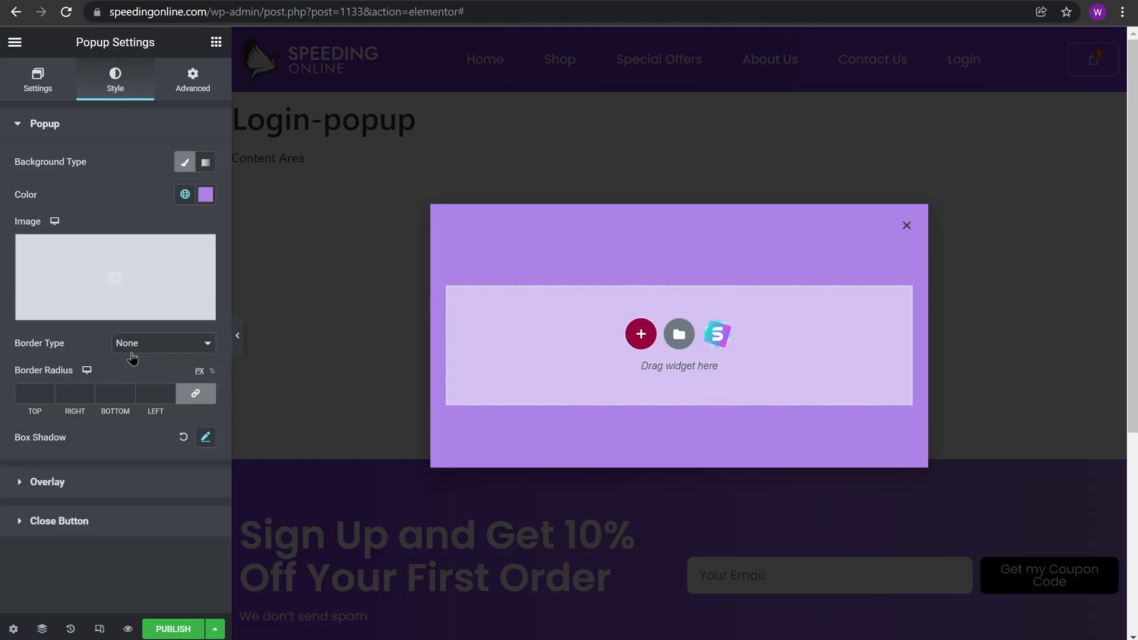
pyautogui.moveTo(597, 329)
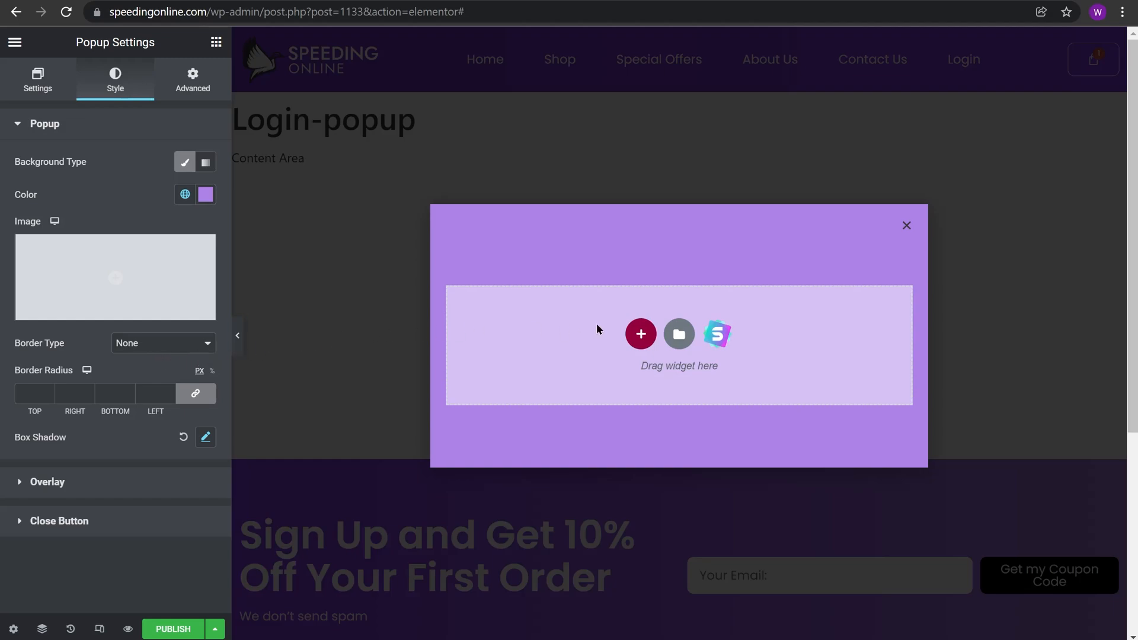
pyautogui.moveTo(216, 42)
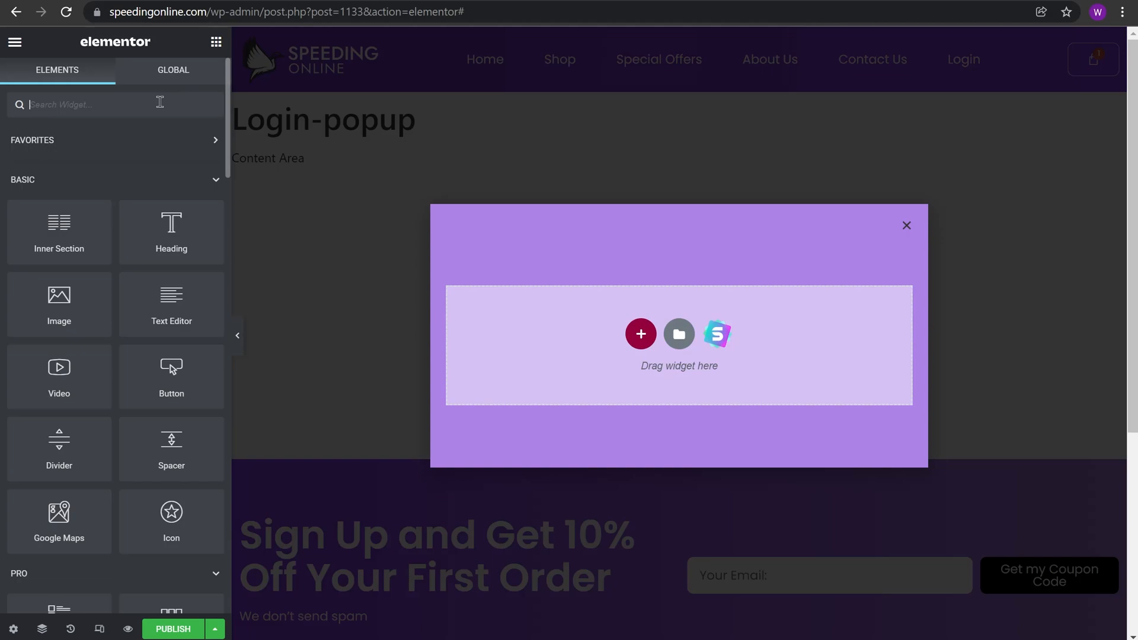
# Search widgets for 'login' and drop the Login widget into the popup.
pyautogui.write('logi')
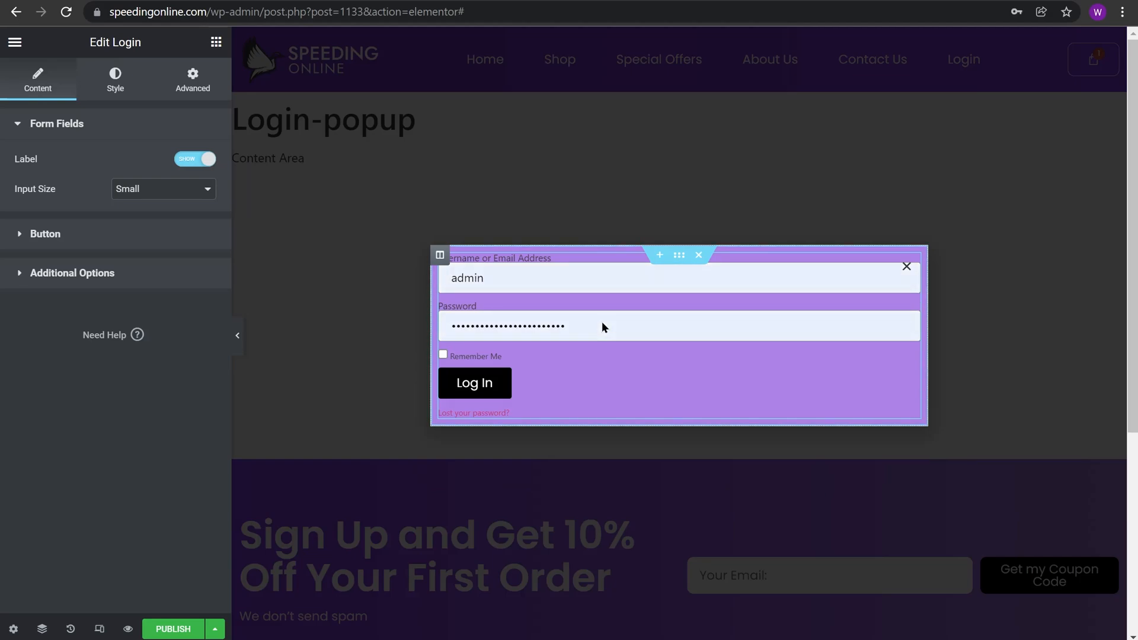
pyautogui.moveTo(679, 255)
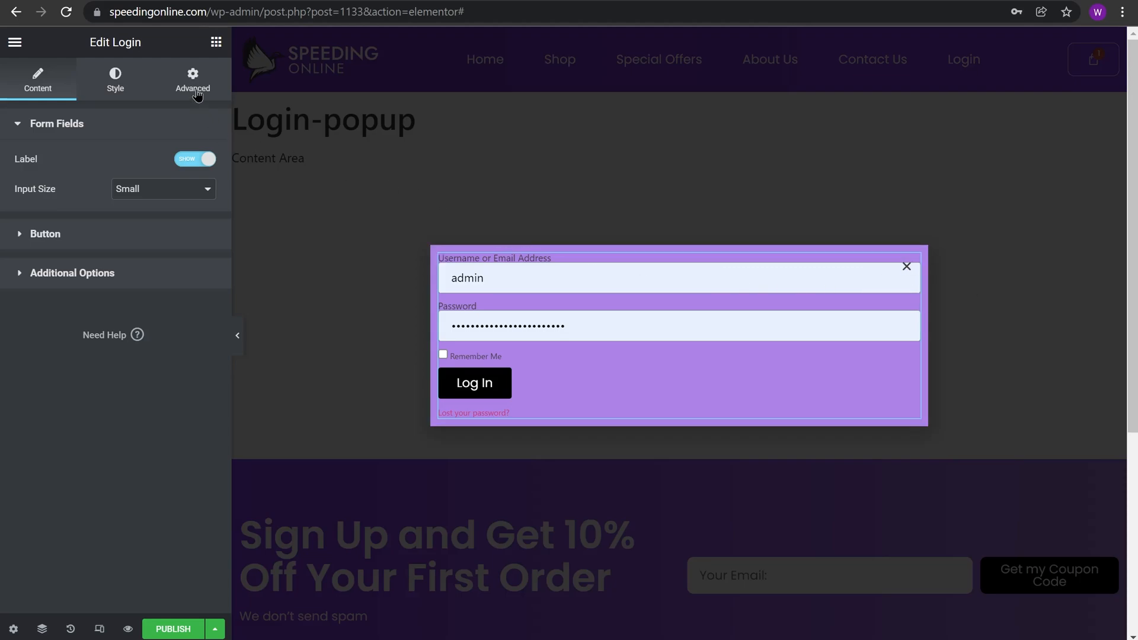
# Set the Login widget's linked padding to 5 on all sides.
pyautogui.click(192, 78)
pyautogui.write('5')
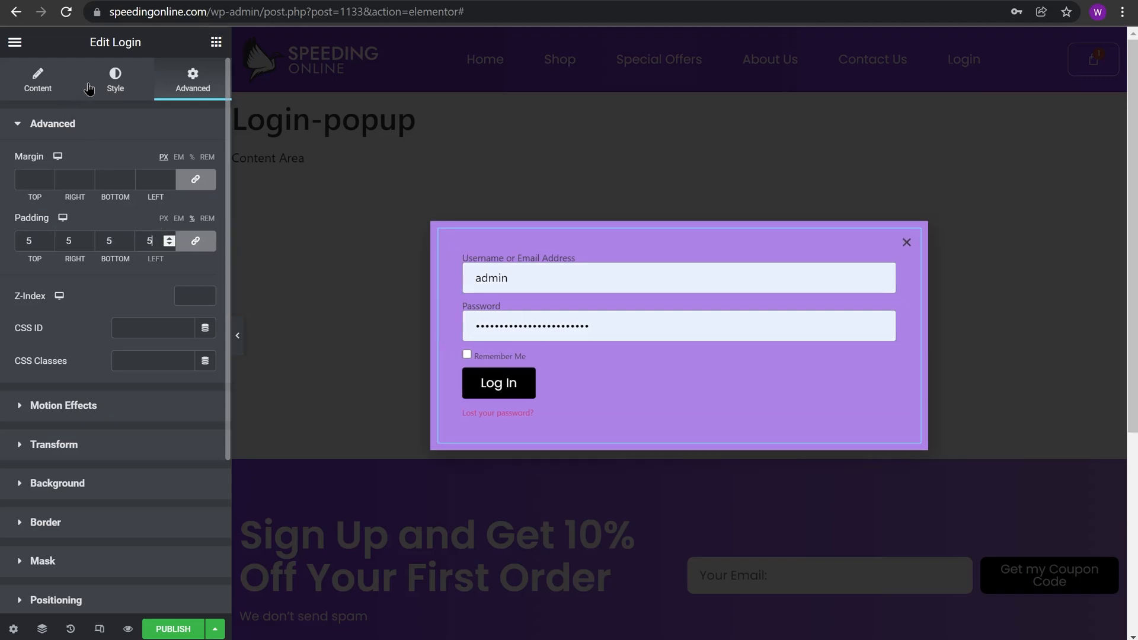
pyautogui.click(114, 78)
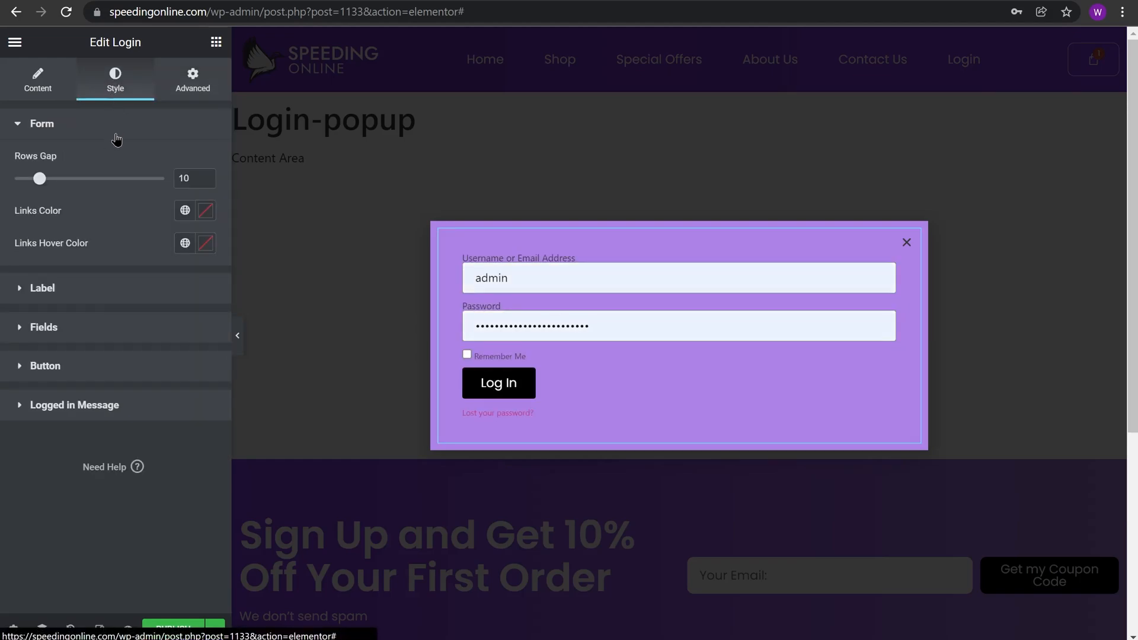
# Set the form row gap to 20 and make the form links white.
pyautogui.moveTo(40, 178); pyautogui.dragTo(60, 178)
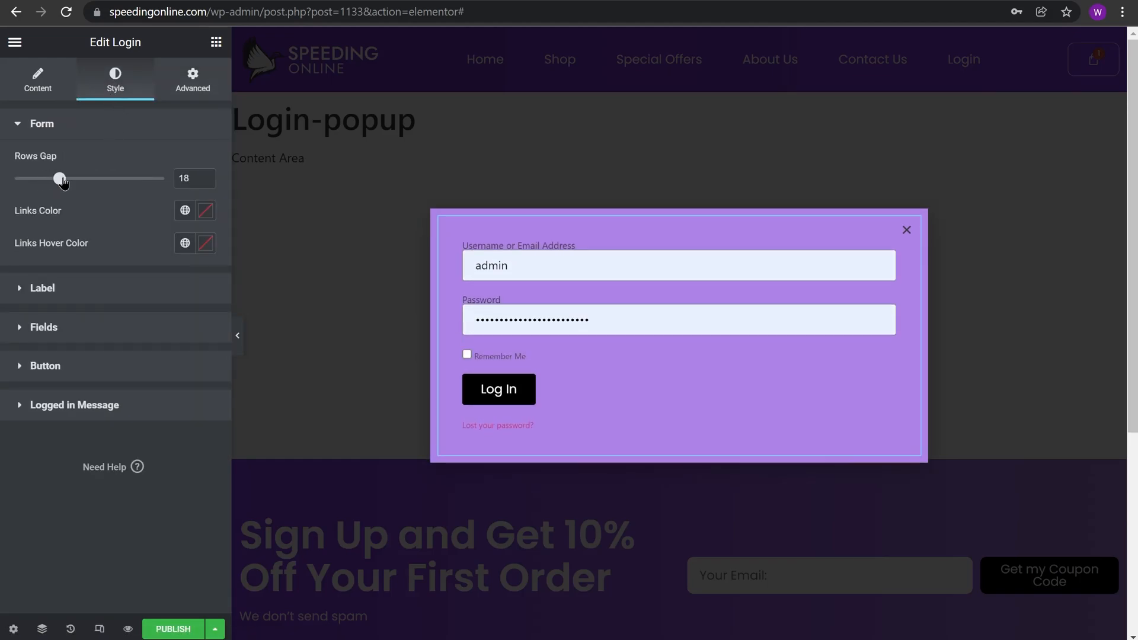
pyautogui.moveTo(60, 179); pyautogui.dragTo(66, 178)
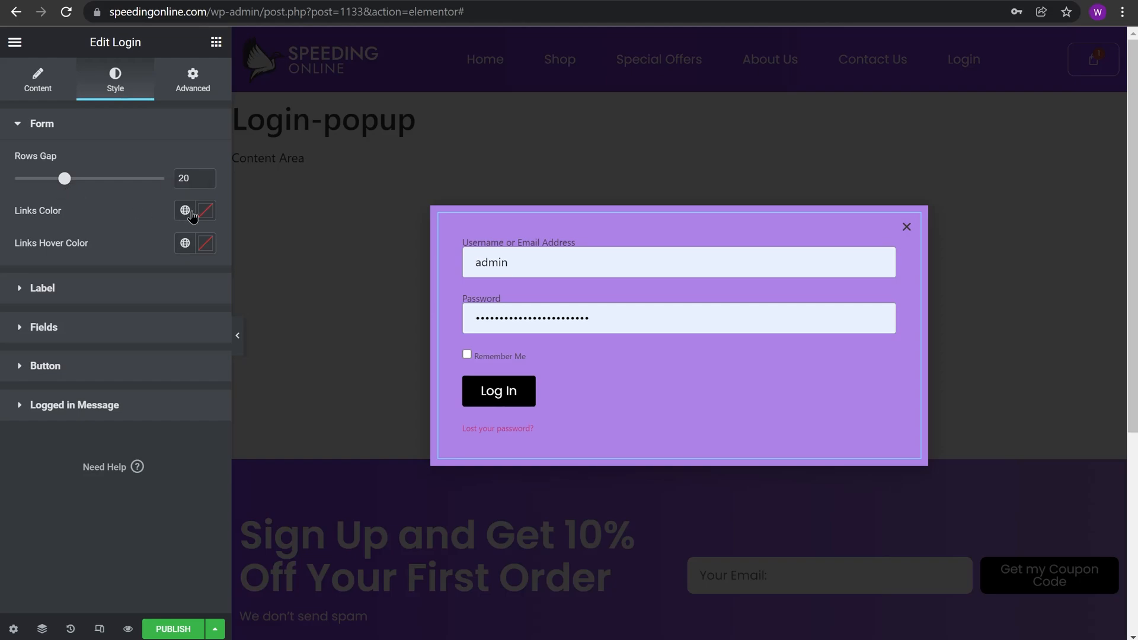
pyautogui.click(204, 210)
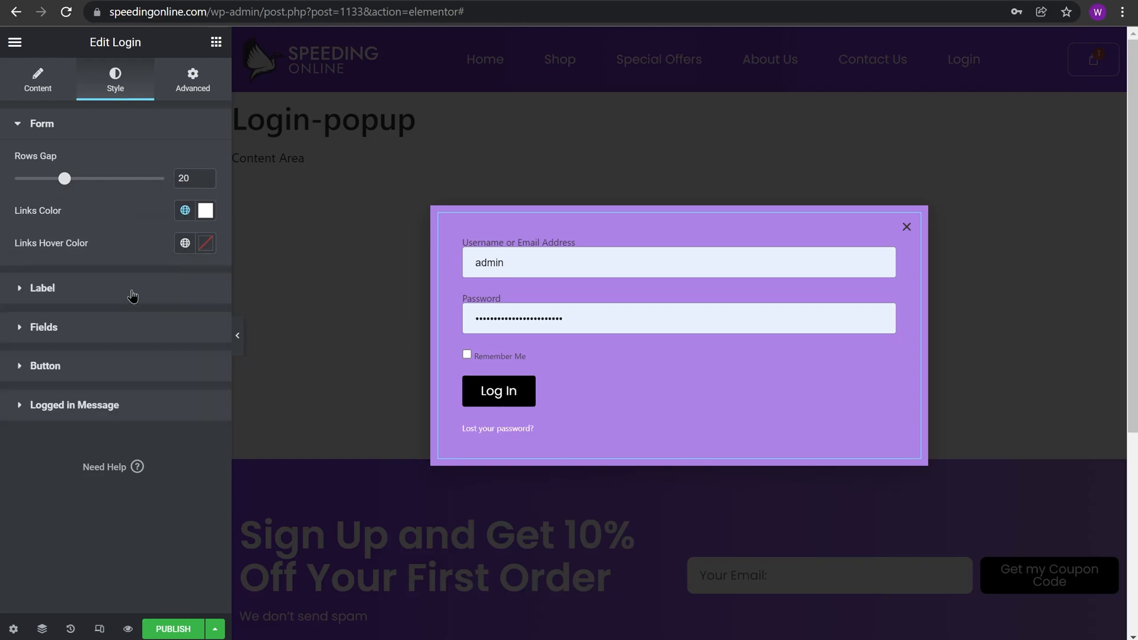
# Give field labels 10 spacing and apply a global Poppins font.
pyautogui.click(42, 287)
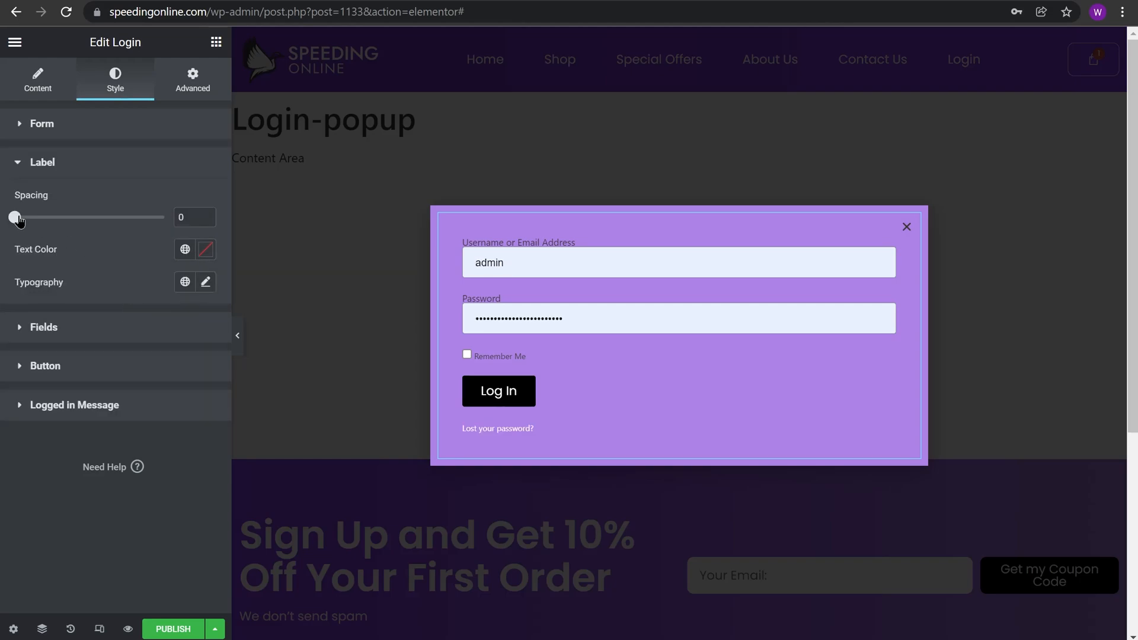
pyautogui.moveTo(16, 217); pyautogui.dragTo(40, 217)
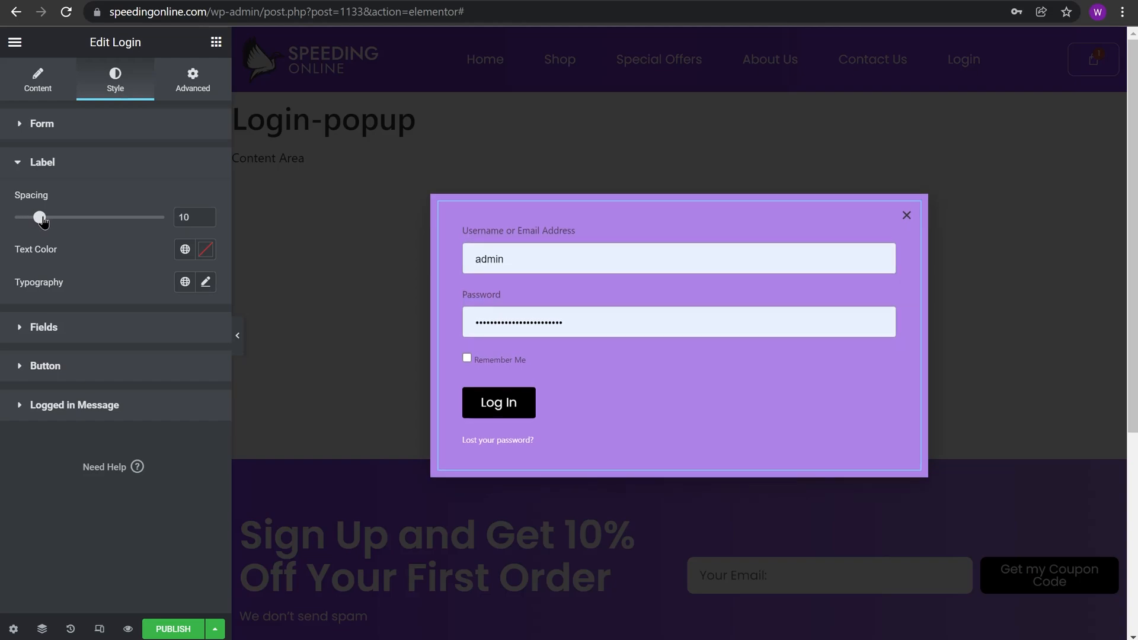
pyautogui.moveTo(184, 250)
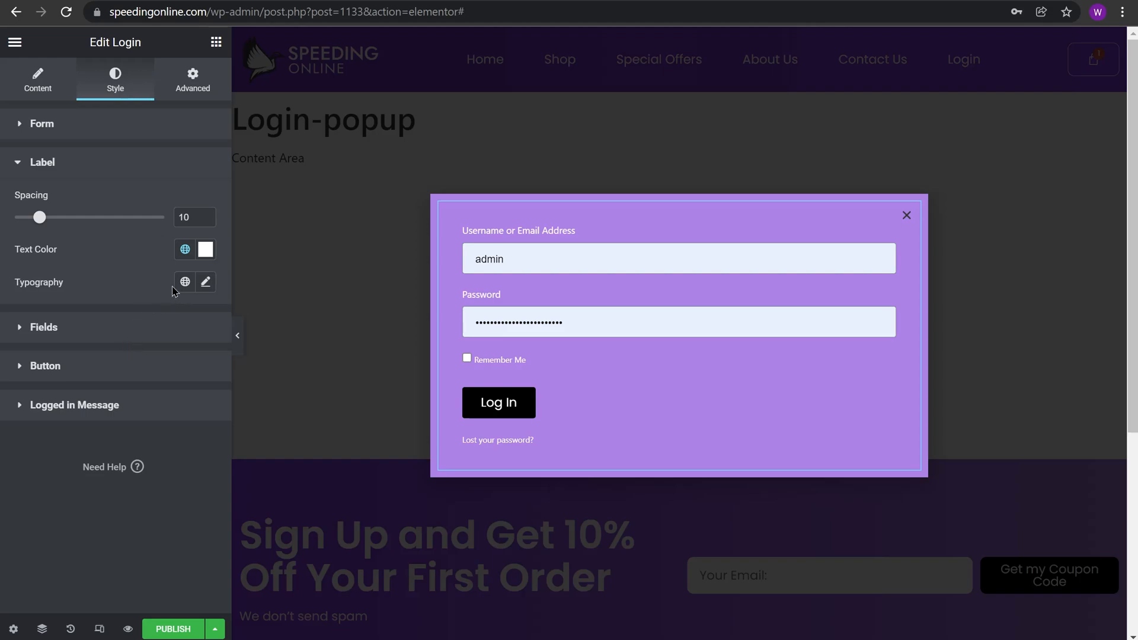
pyautogui.click(184, 282)
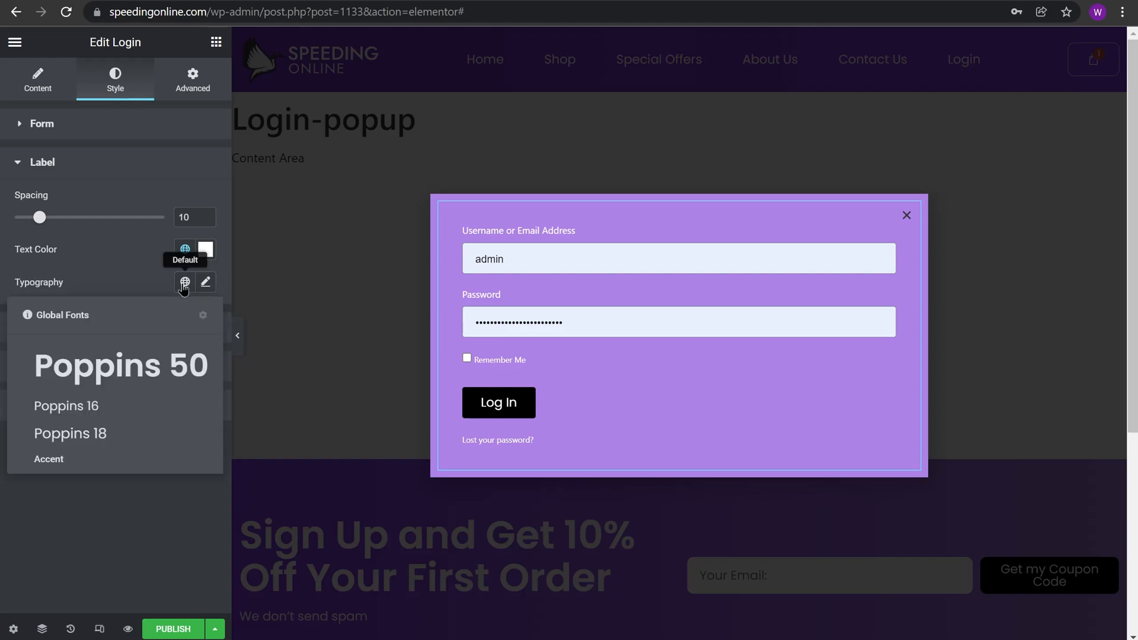
pyautogui.click(184, 282)
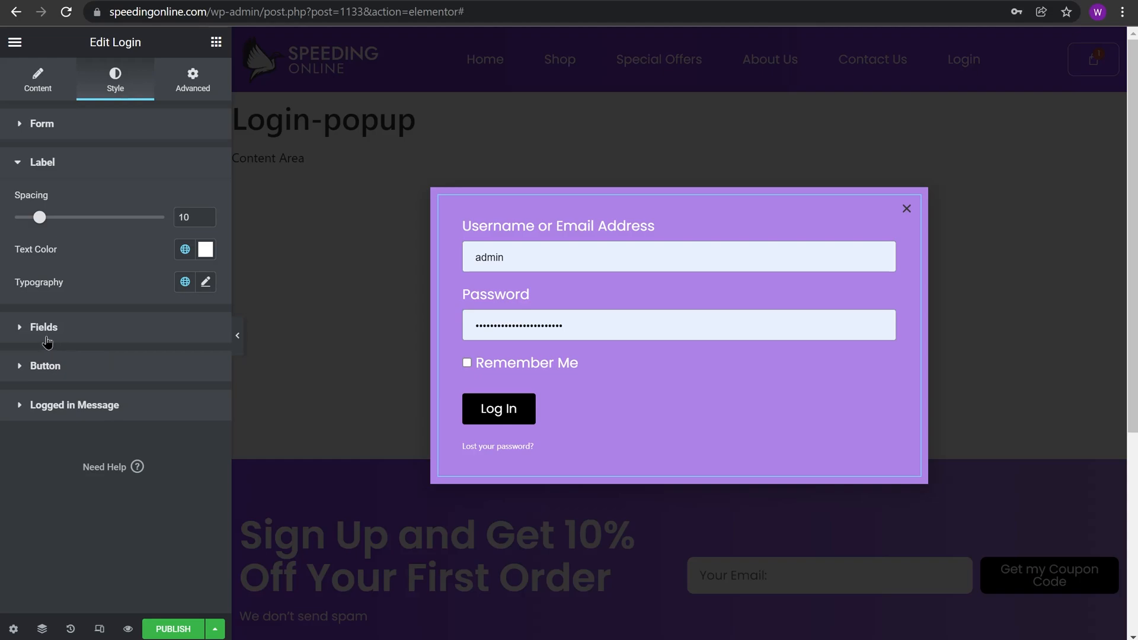
# Make the login field text black and bring up the Log In button styles.
pyautogui.click(43, 326)
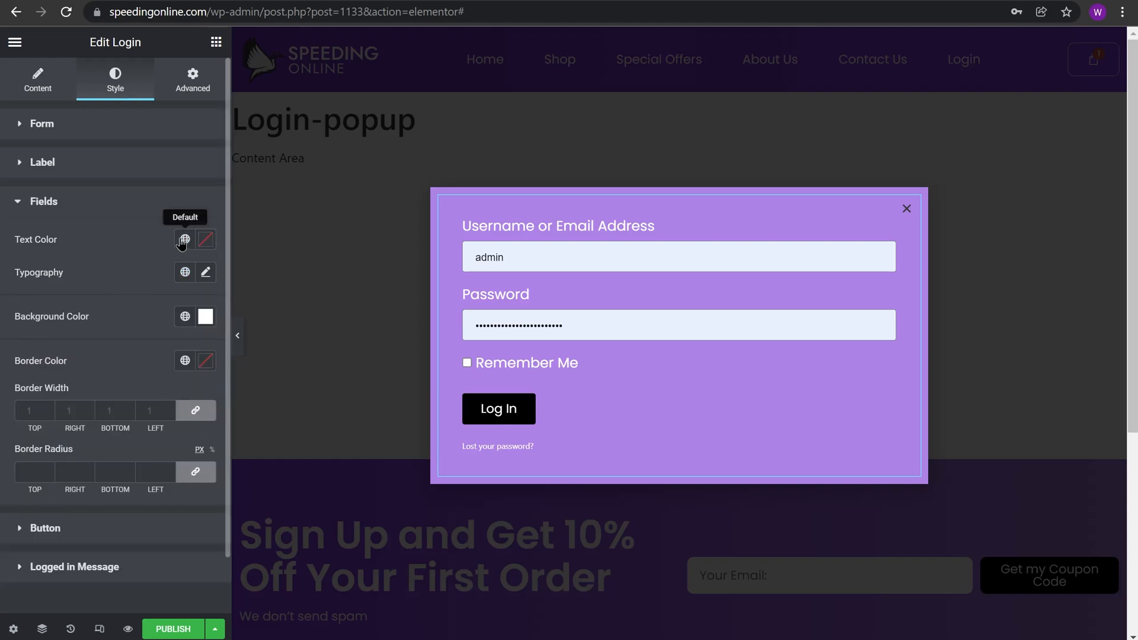
pyautogui.click(206, 239)
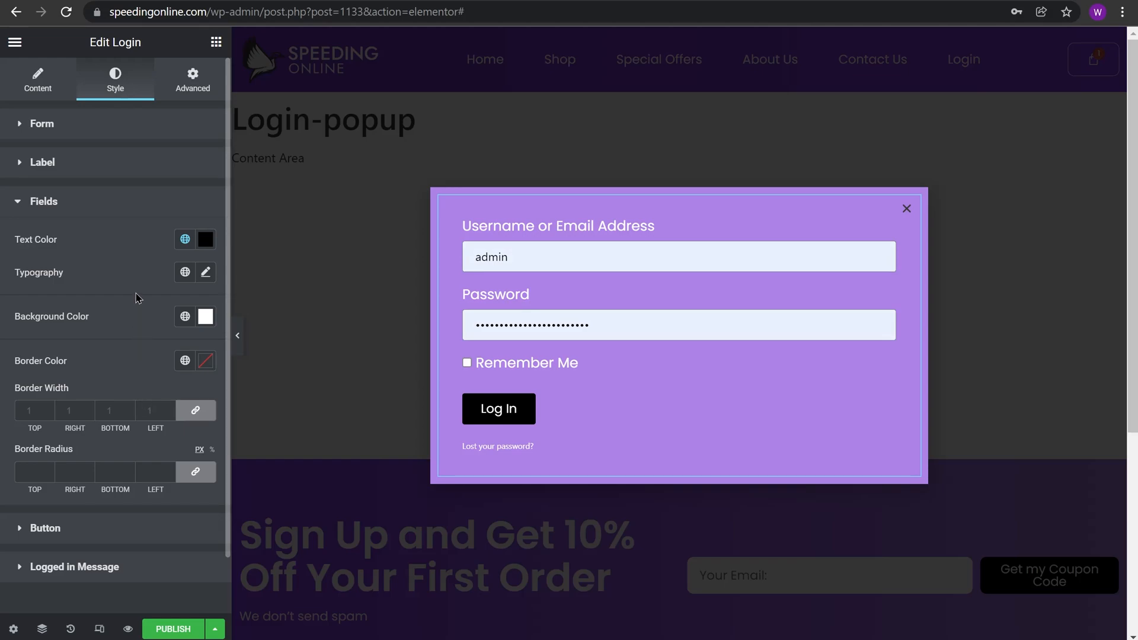
pyautogui.scroll(-3)
pyautogui.write('8')
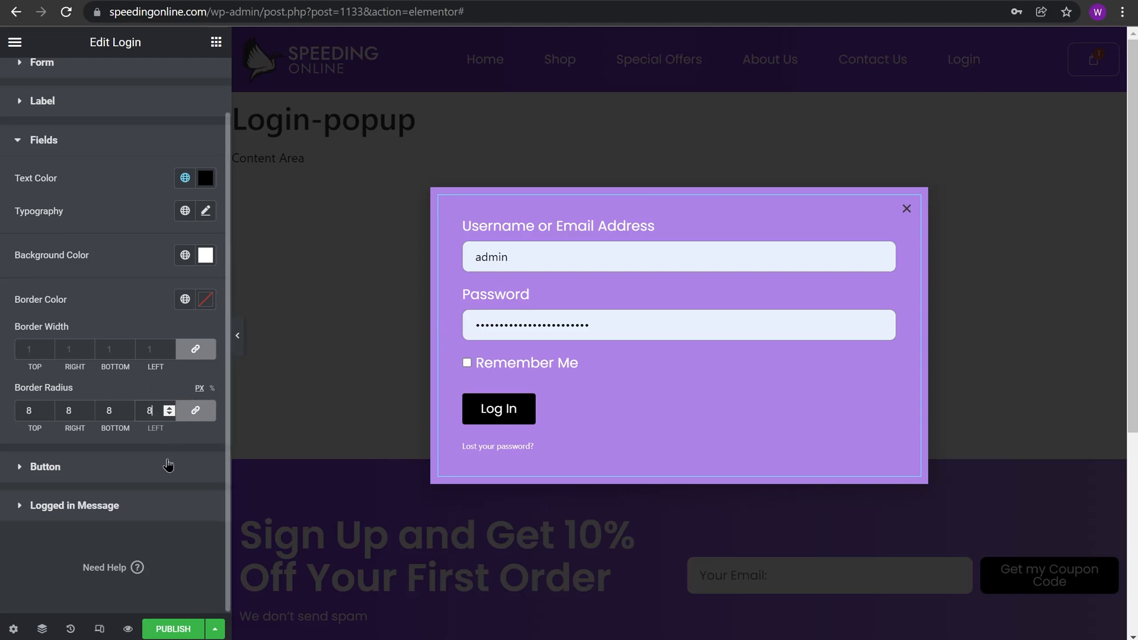
pyautogui.click(45, 467)
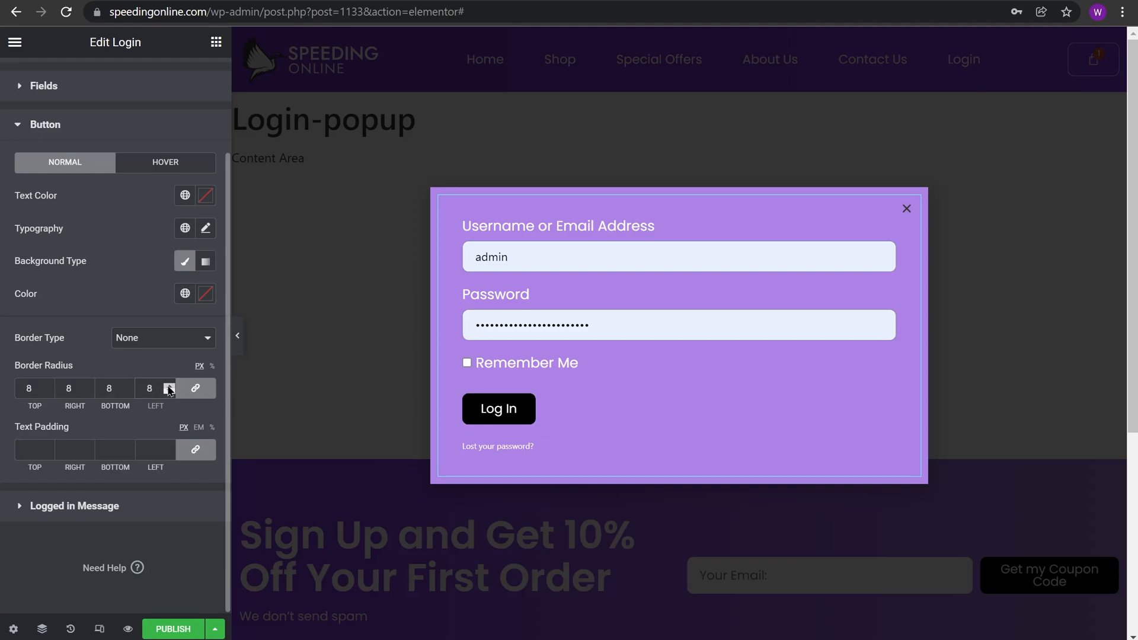
pyautogui.moveTo(11, 628)
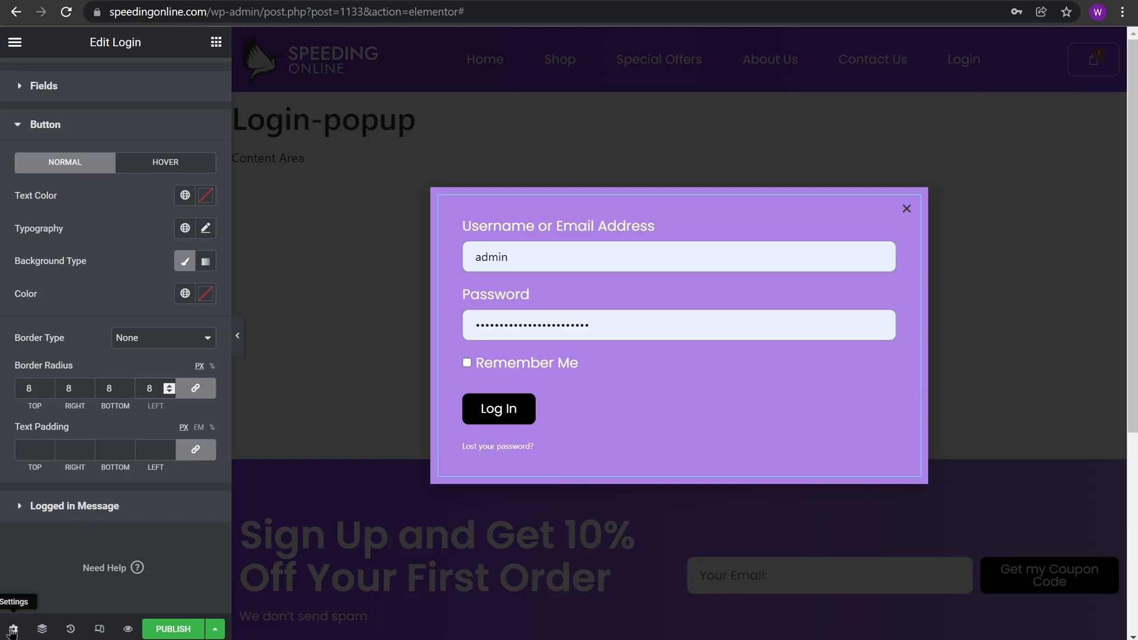
# Enter .login-popup as the Open By Selector in the popup's Advanced settings.
pyautogui.click(12, 628)
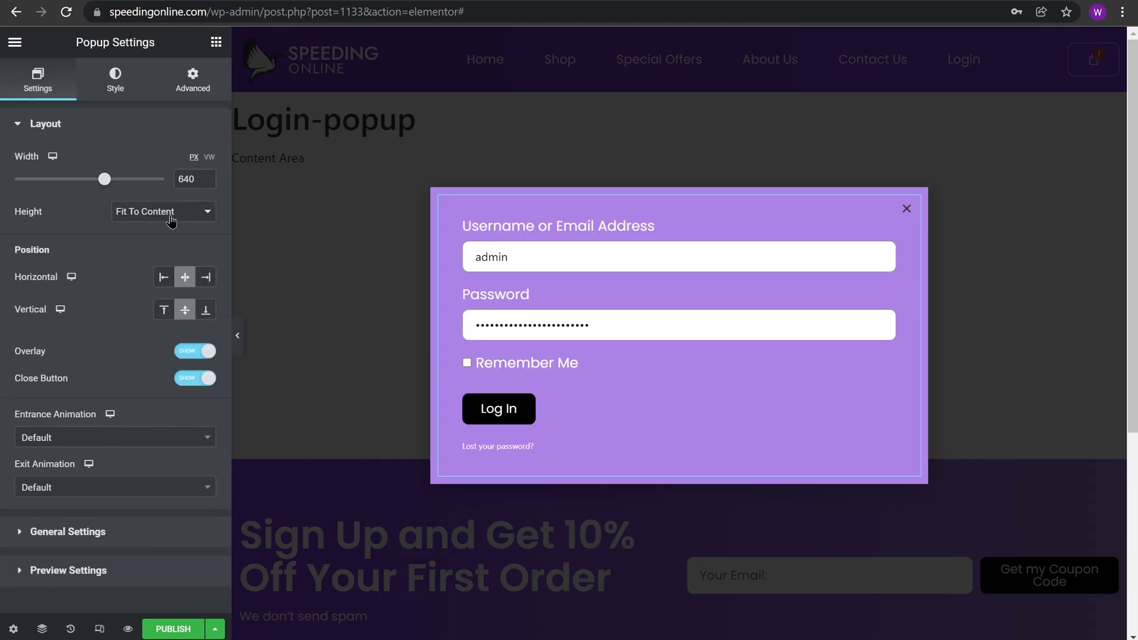
pyautogui.click(192, 79)
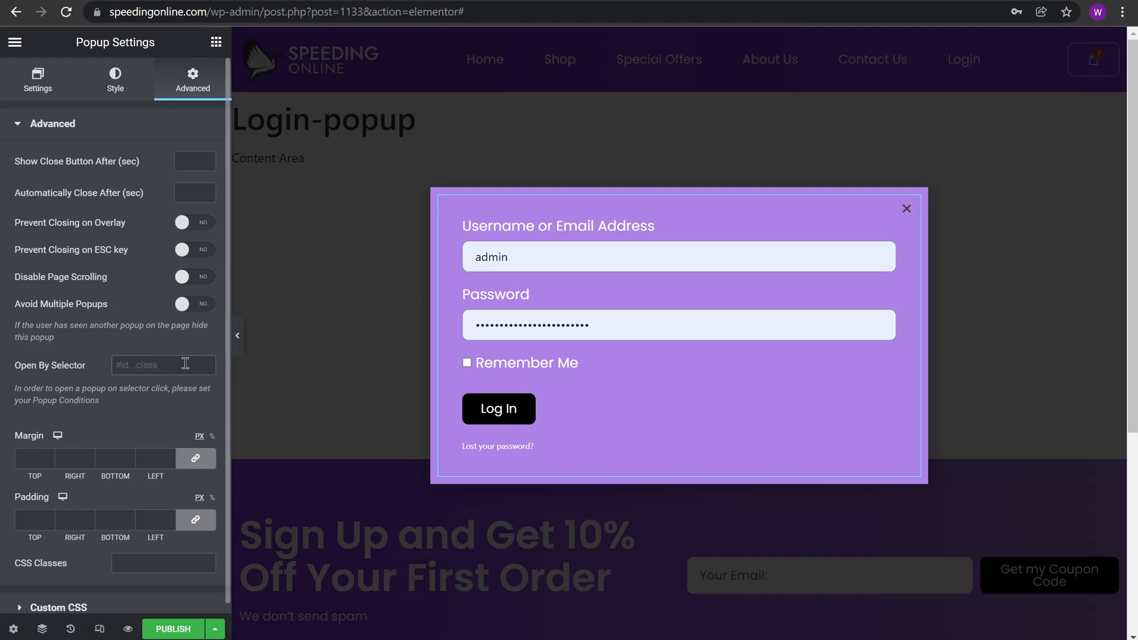
pyautogui.write('.')
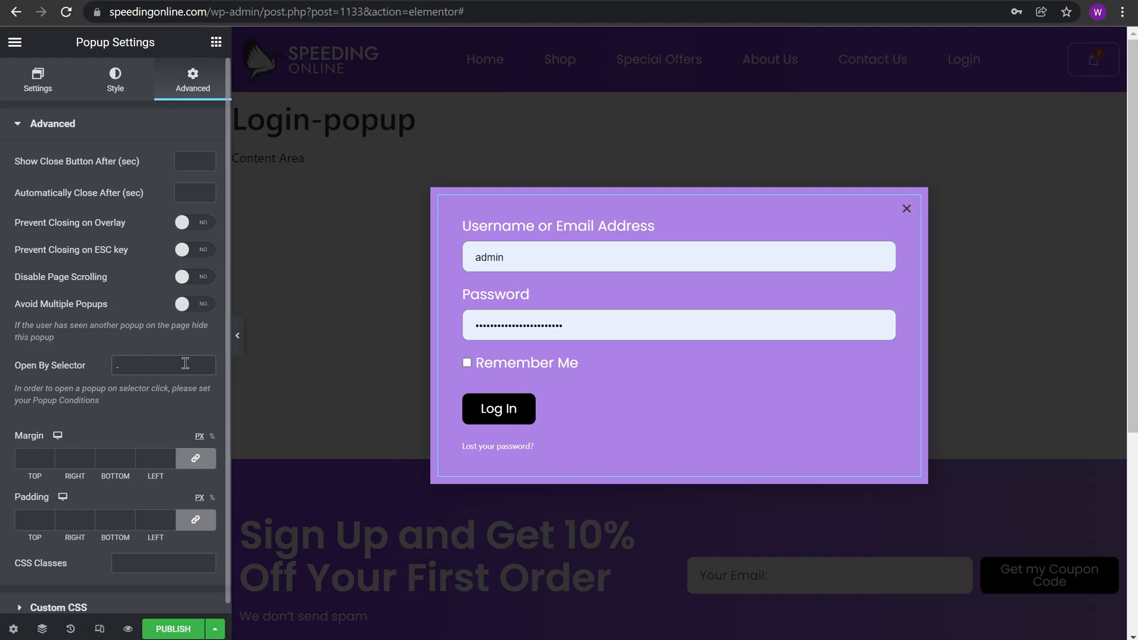
pyautogui.write('login')
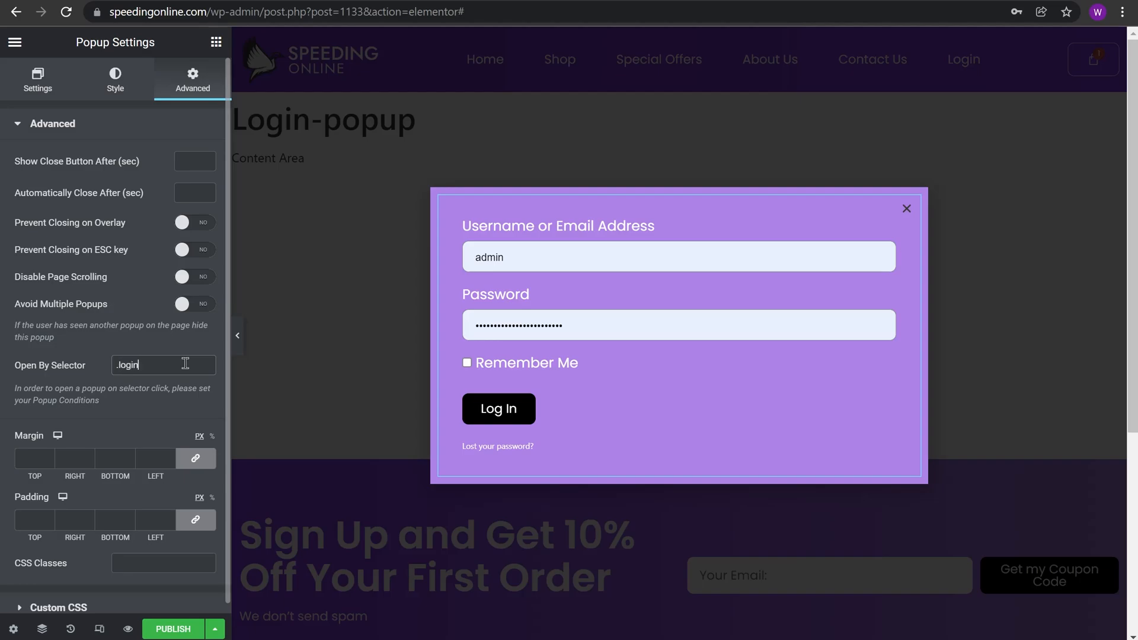
pyautogui.write('-popup')
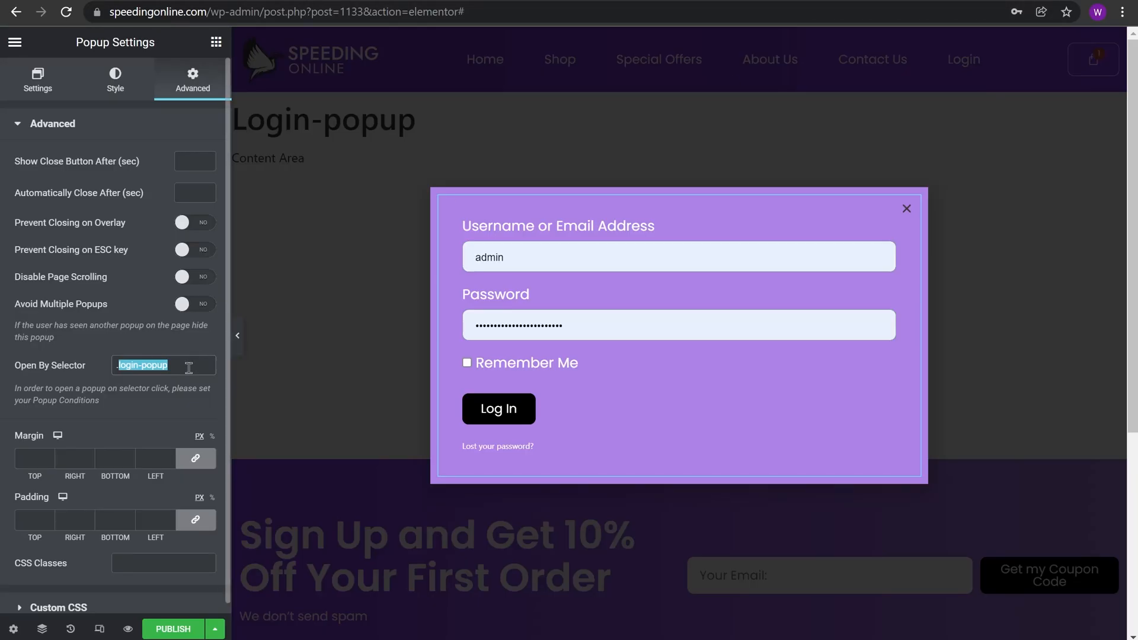
pyautogui.click(142, 365)
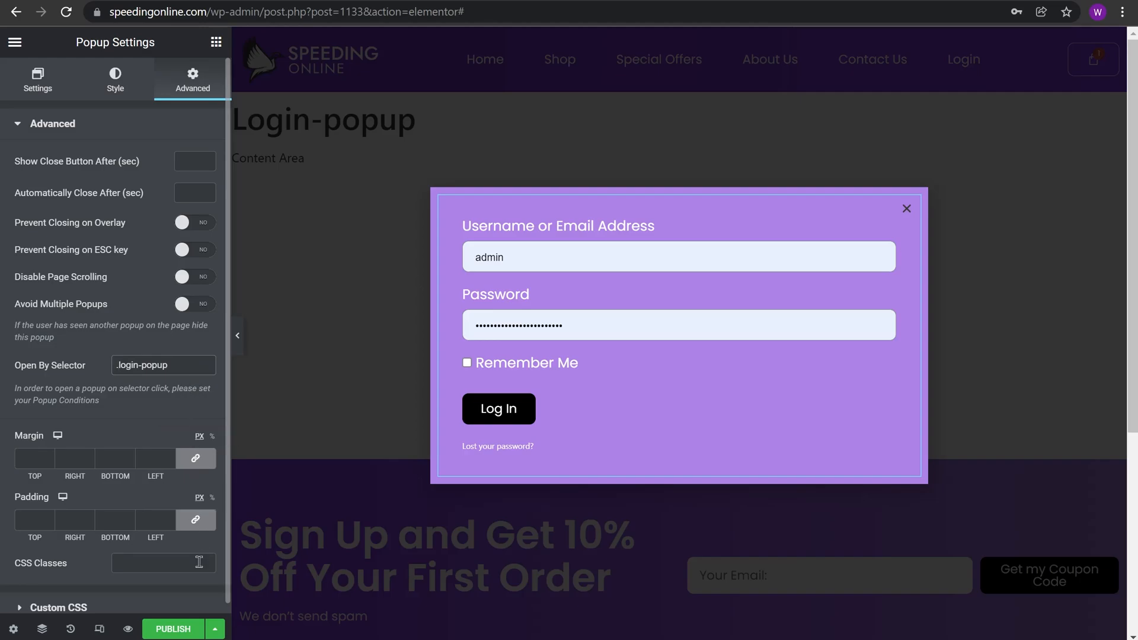
pyautogui.moveTo(198, 625)
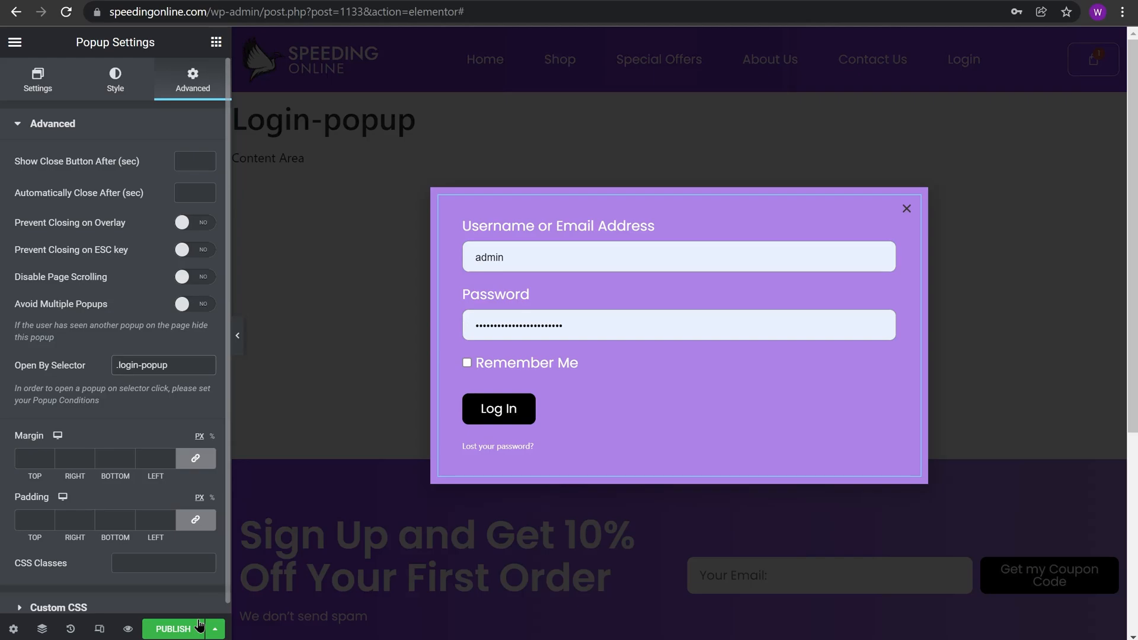
# Publish the popup with the Include Entire Site condition and save it live.
pyautogui.click(173, 628)
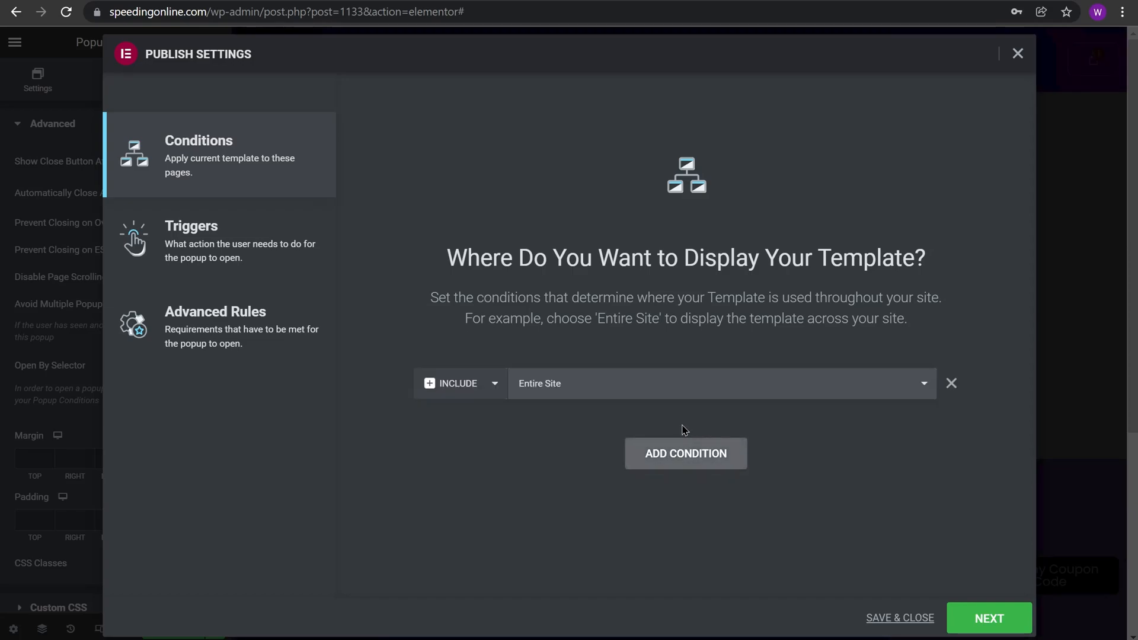
pyautogui.click(190, 239)
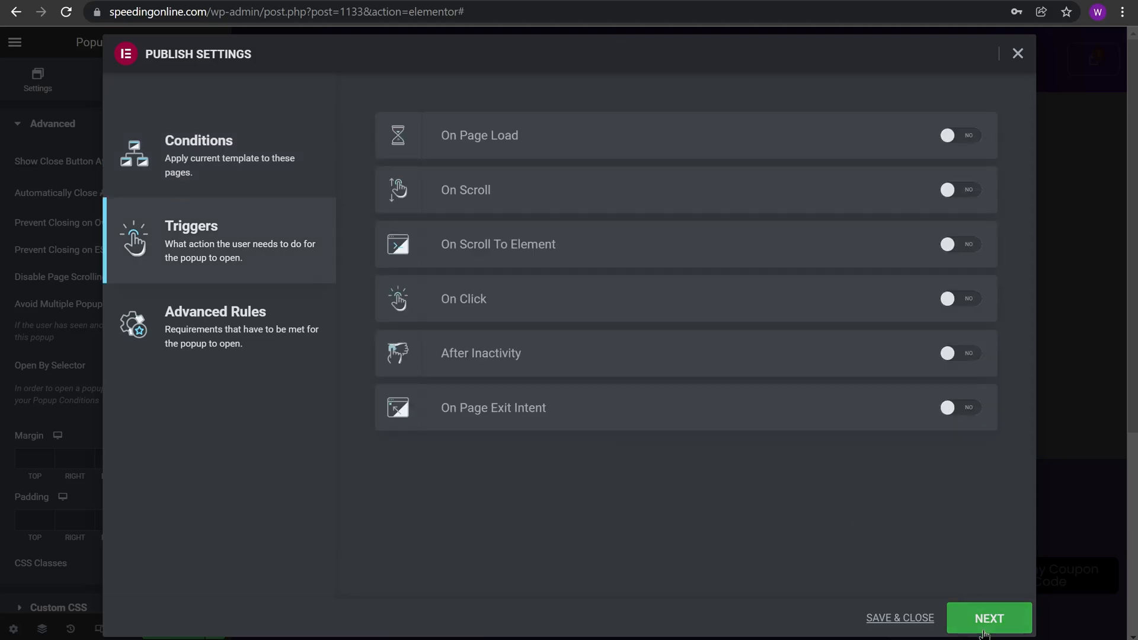
pyautogui.moveTo(977, 626)
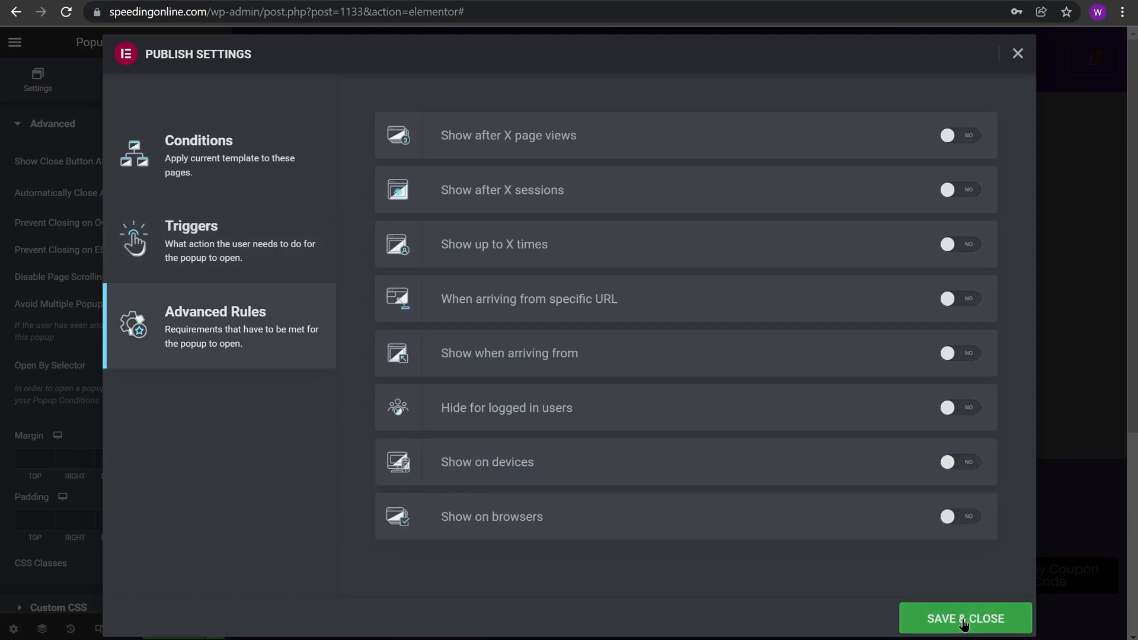
pyautogui.click(965, 618)
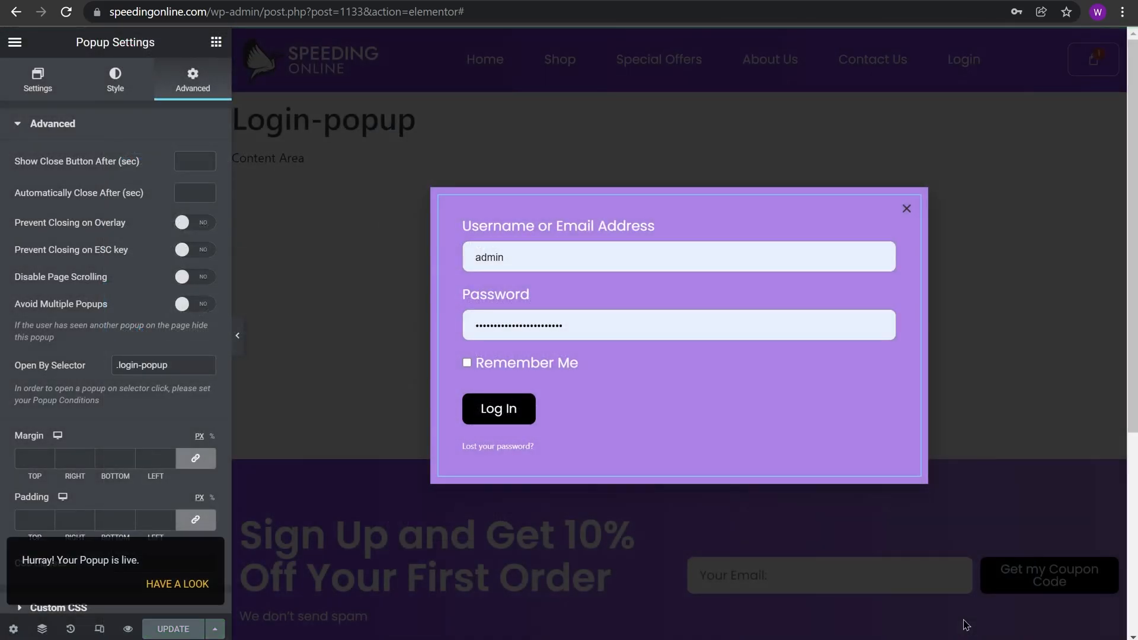
pyautogui.moveTo(883, 593)
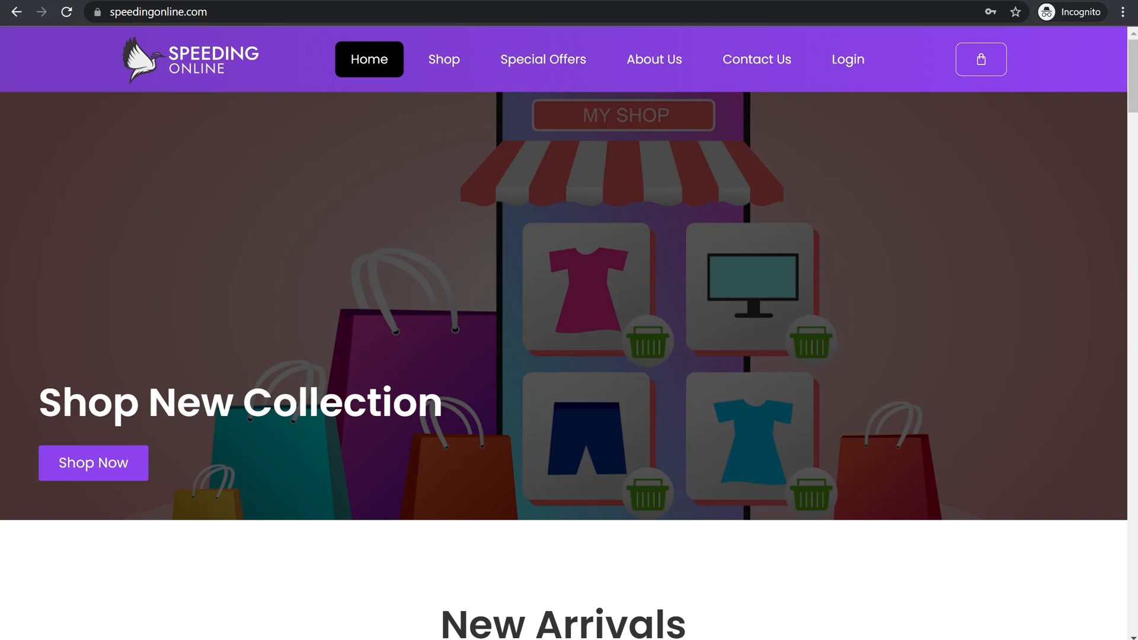
pyautogui.moveTo(840, 100)
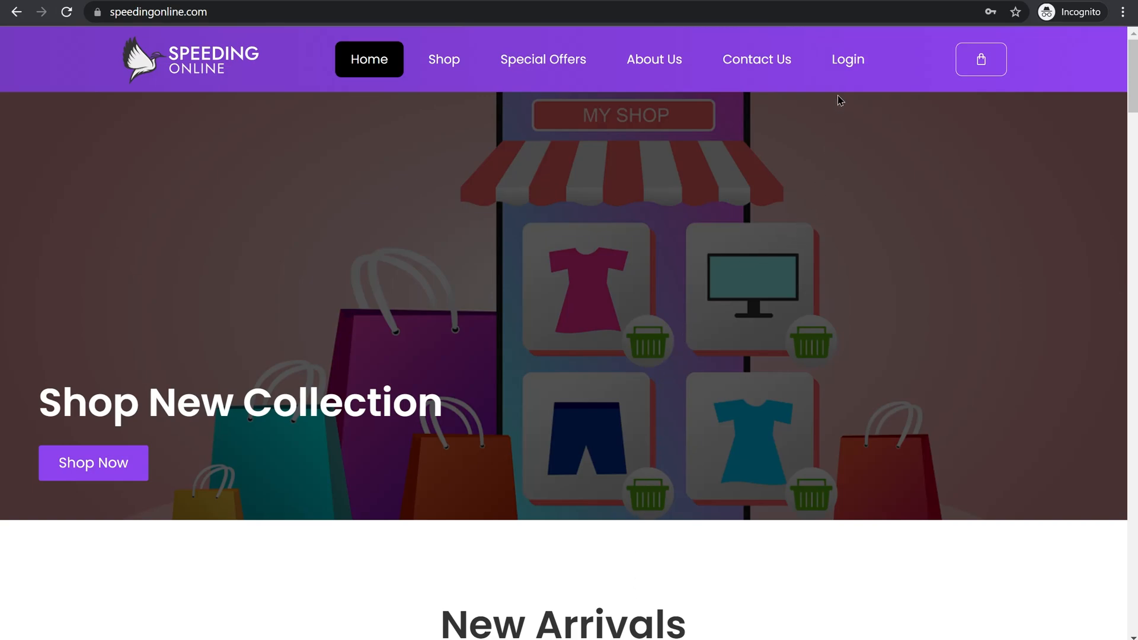
# Open the purple login popup from the header Login link on the live site.
pyautogui.click(846, 59)
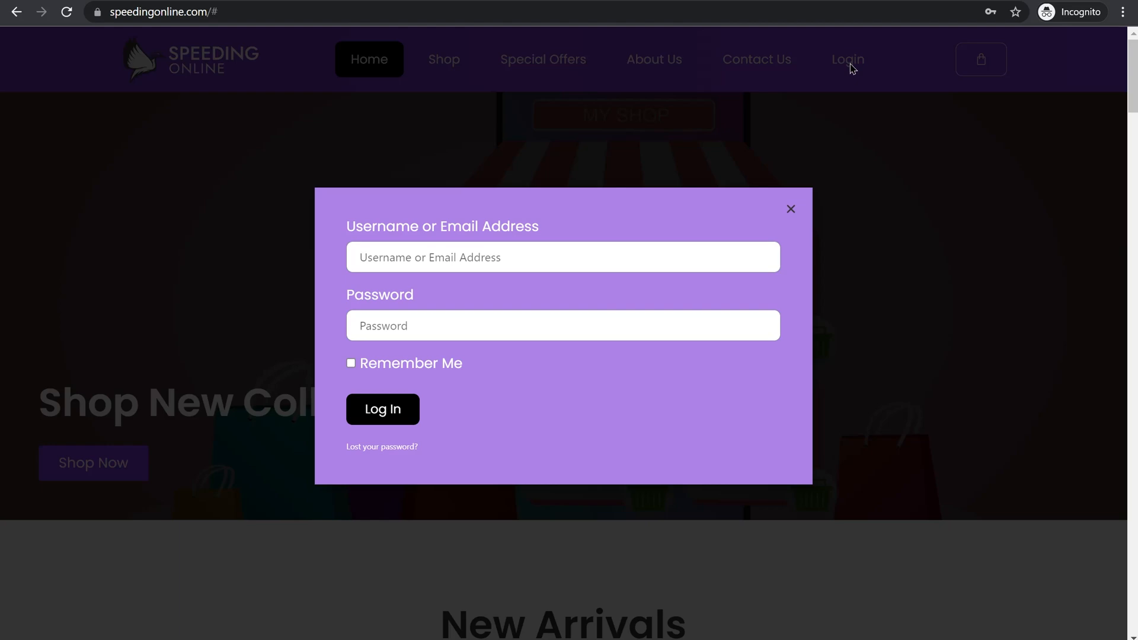
pyautogui.moveTo(605, 439)
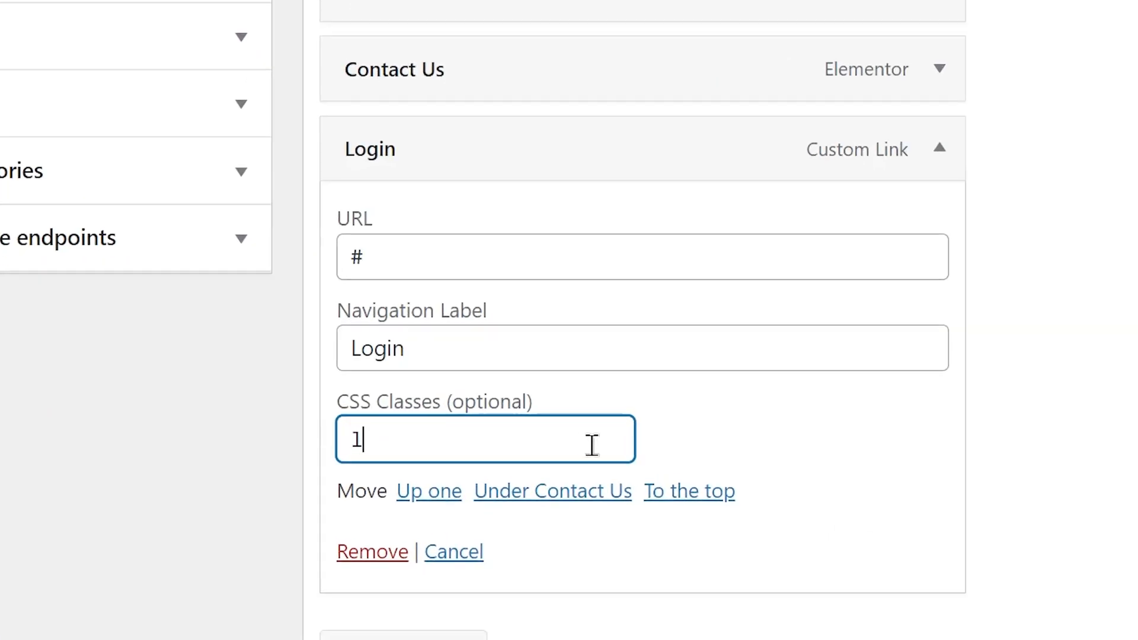
# Enter login-popup as the Login item's class and .login-popup as the opening selector.
pyautogui.write('login-po')
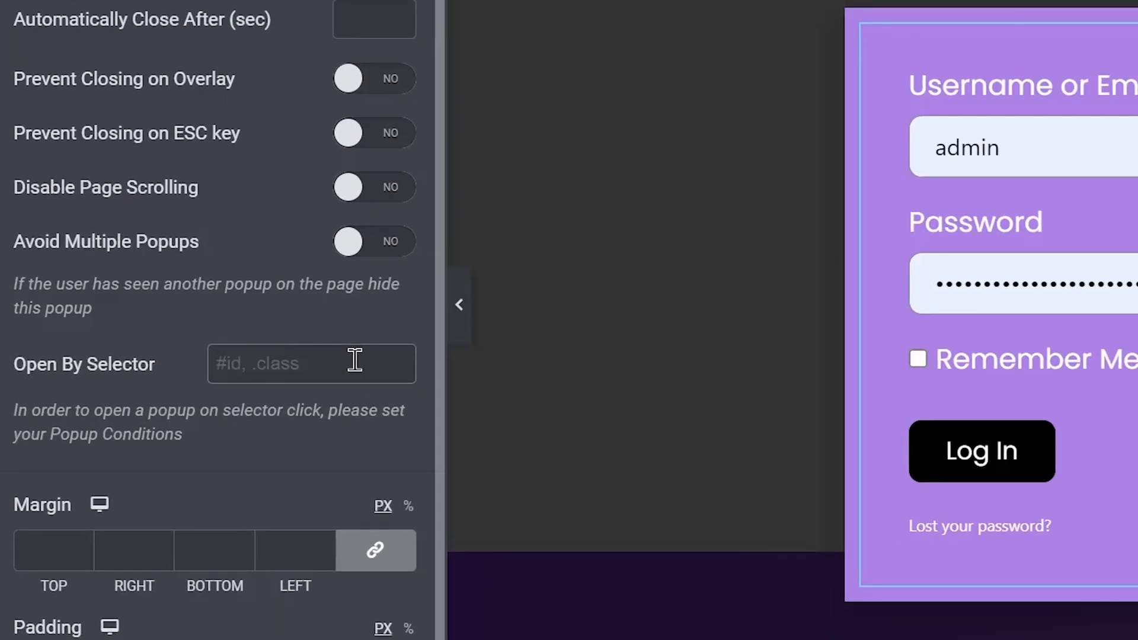
pyautogui.write('.')
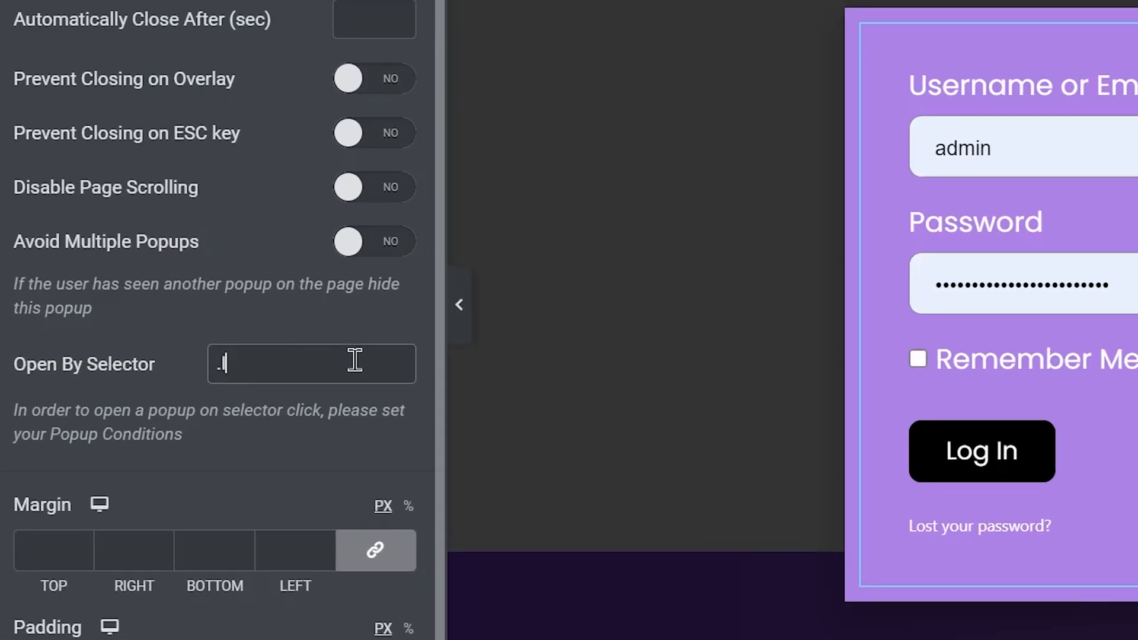
pyautogui.write('login-')
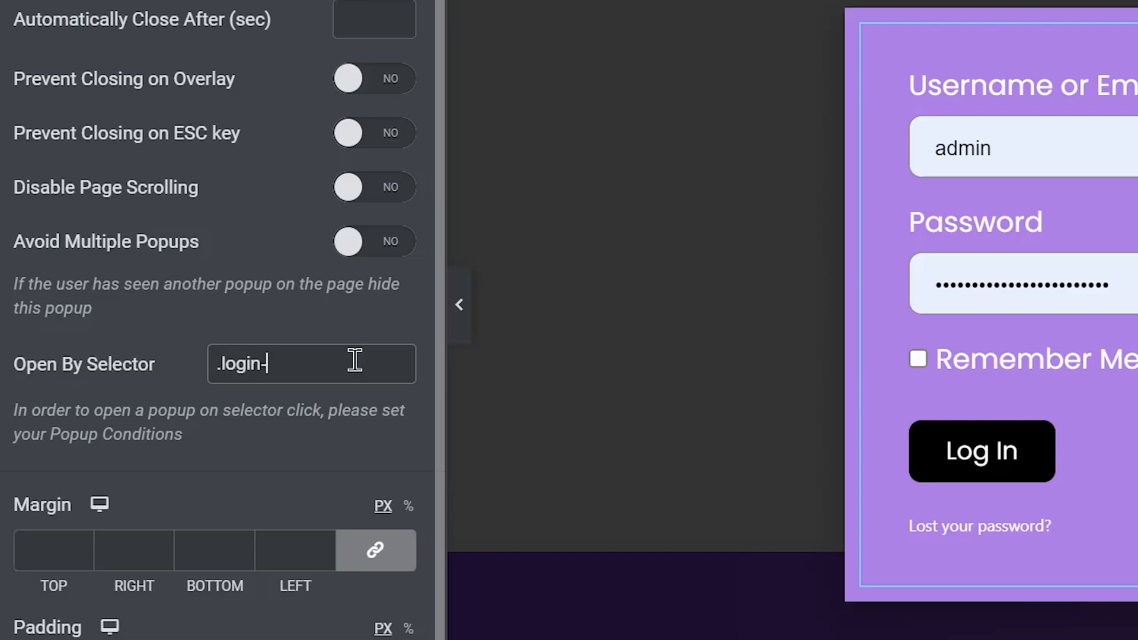
pyautogui.write('popu')
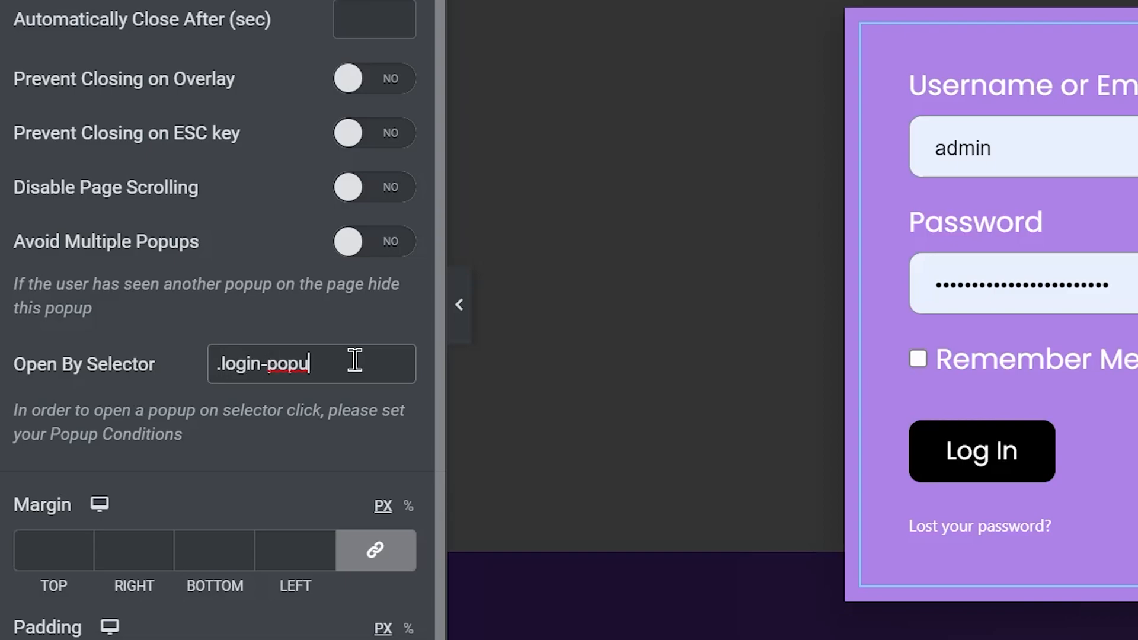
pyautogui.doubleClick(304, 364)
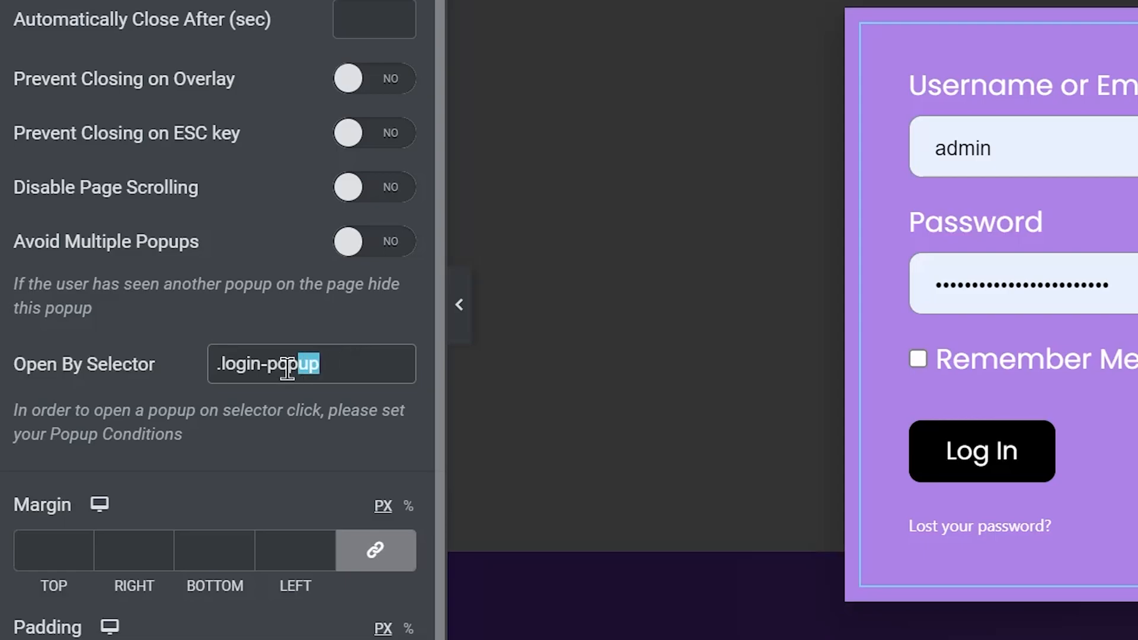